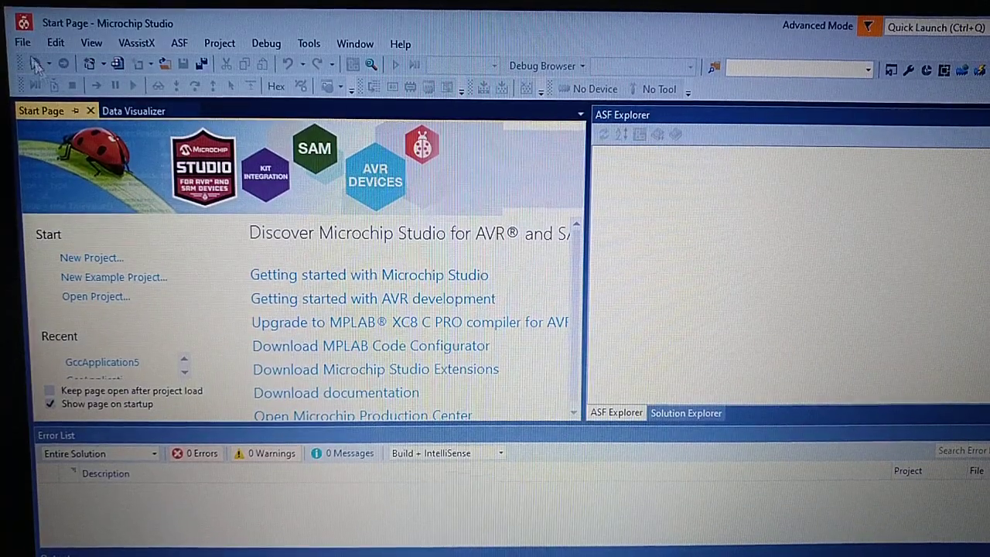
Create a new GCC C executable project, GccApplication6, for the SAM3X family's ATSAM3X8E device
{"action": "left_click", "coordinate": [21, 43]}
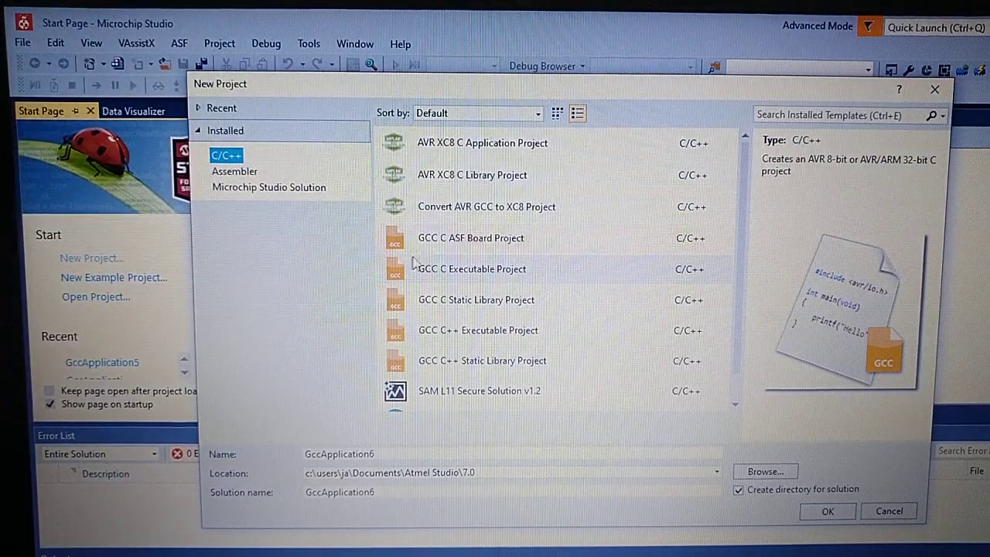
{"action": "mouse_move", "coordinate": [504, 278]}
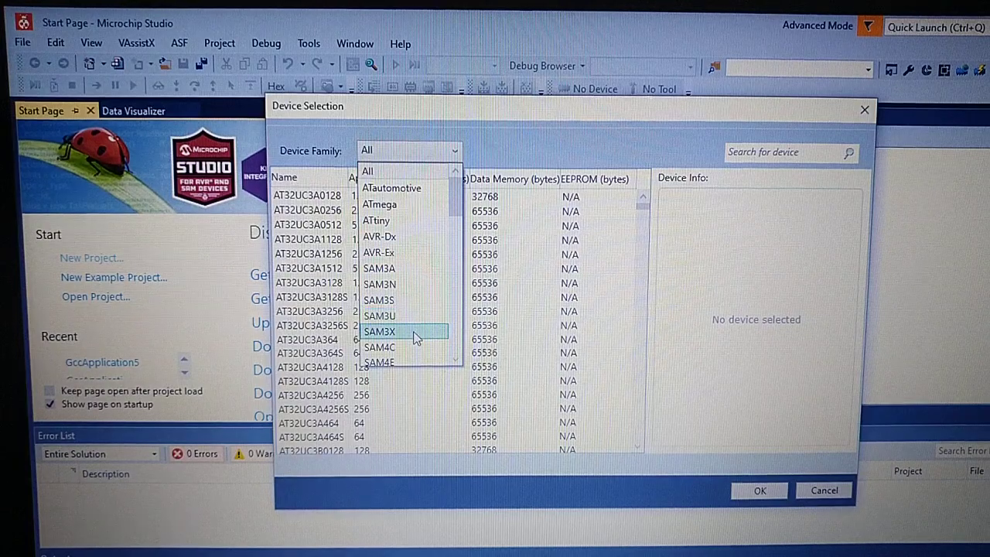
{"action": "left_click", "coordinate": [379, 331]}
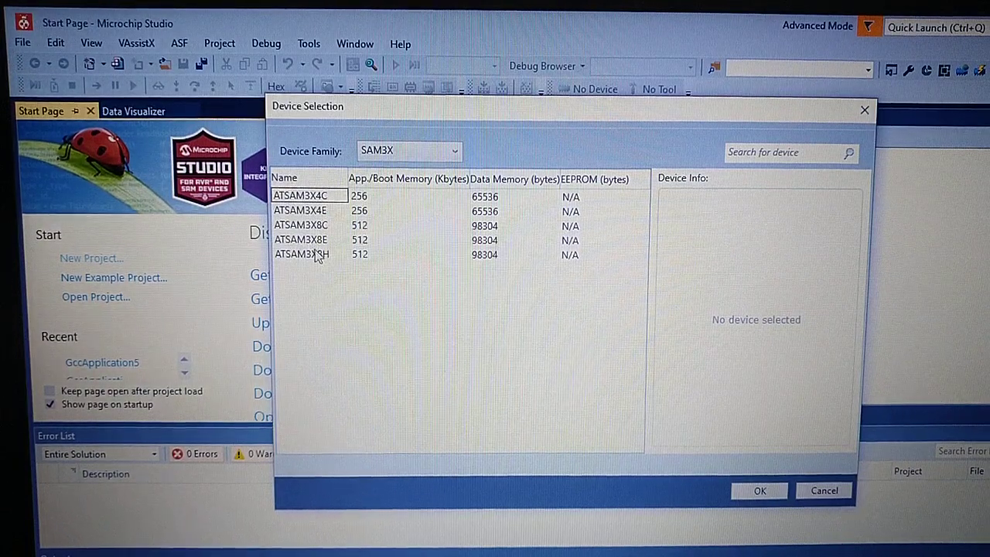
{"action": "left_click", "coordinate": [758, 491]}
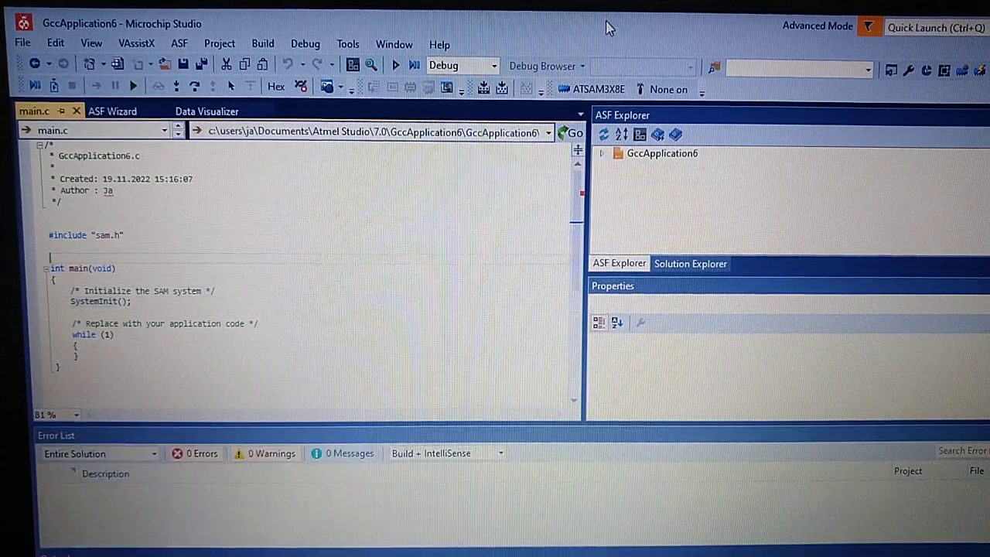
{"action": "mouse_move", "coordinate": [111, 112]}
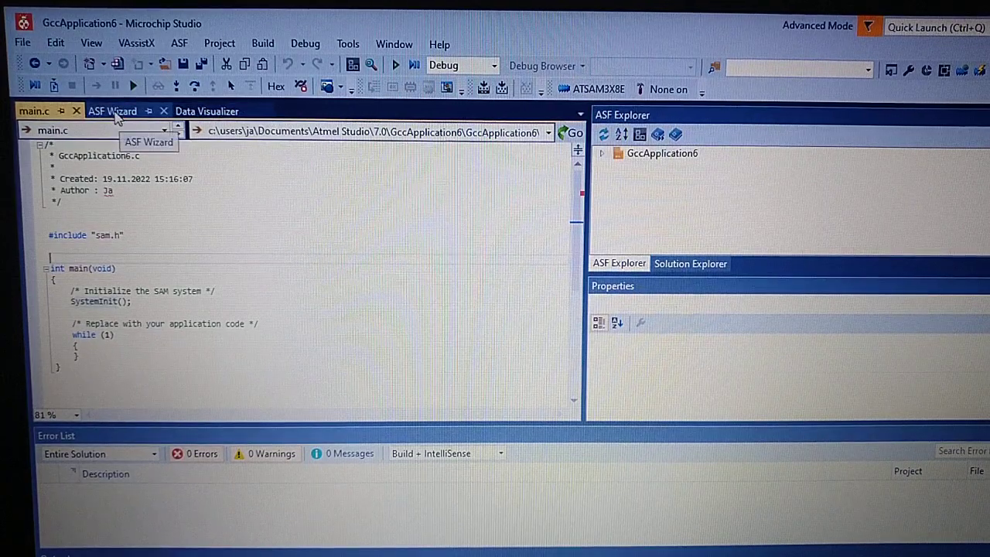
Launch the ASF Wizard and choose GccApplication6 as the project to configure
{"action": "left_click", "coordinate": [113, 112]}
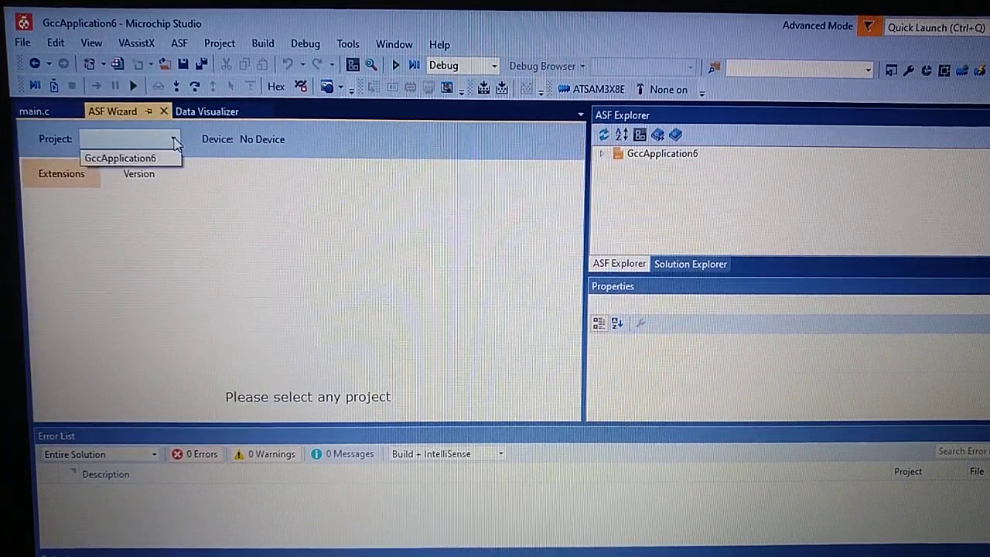
{"action": "left_click", "coordinate": [121, 157]}
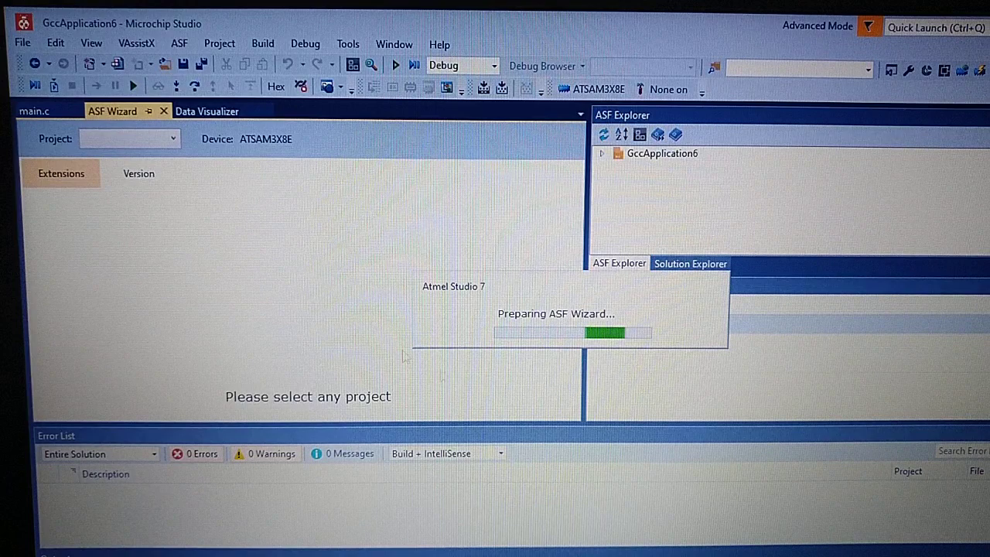
{"action": "mouse_move", "coordinate": [619, 245]}
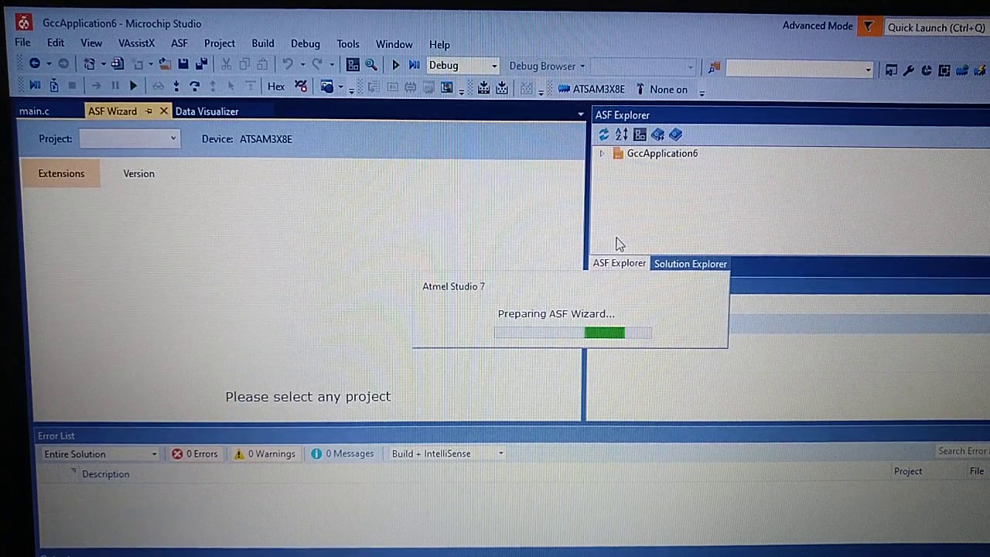
{"action": "mouse_move", "coordinate": [472, 279]}
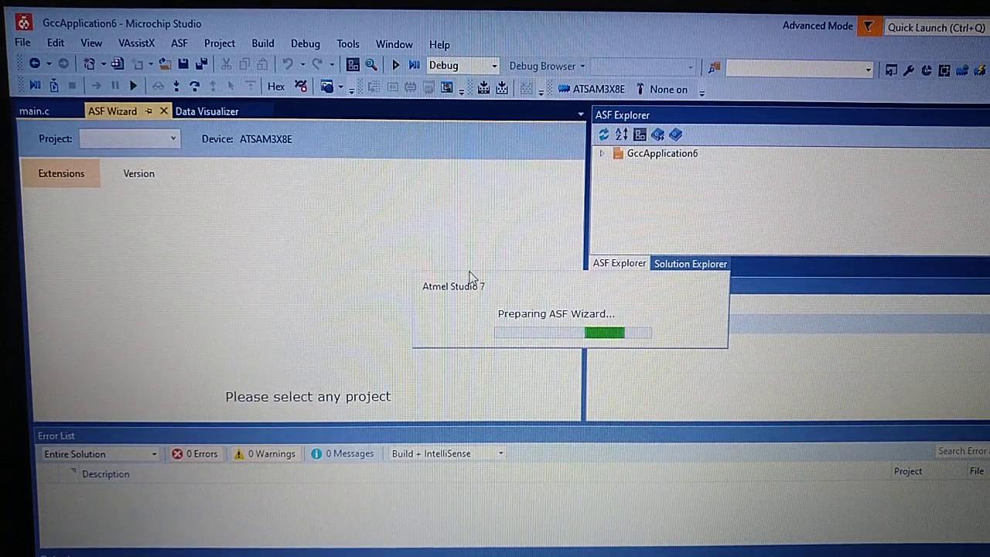
{"action": "mouse_move", "coordinate": [108, 124]}
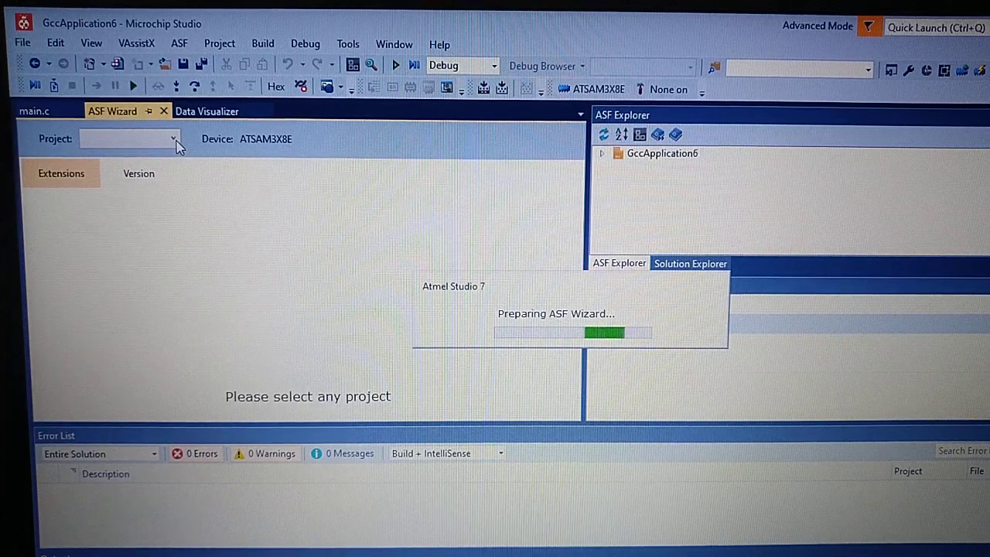
{"action": "mouse_move", "coordinate": [219, 159]}
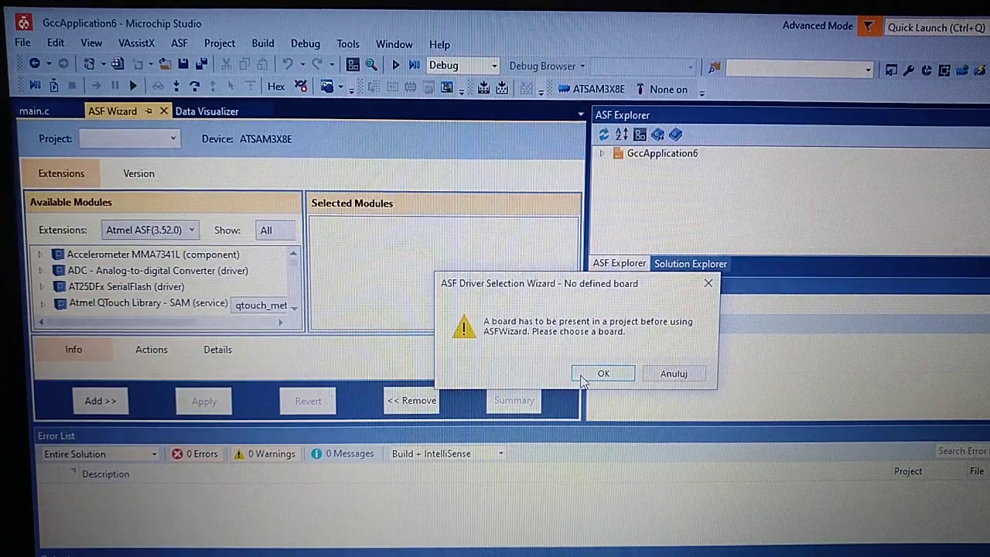
Dismiss the board warning and apply the Arduino Due/X - ATSAM3X8E board template to the project
{"action": "left_click", "coordinate": [603, 373]}
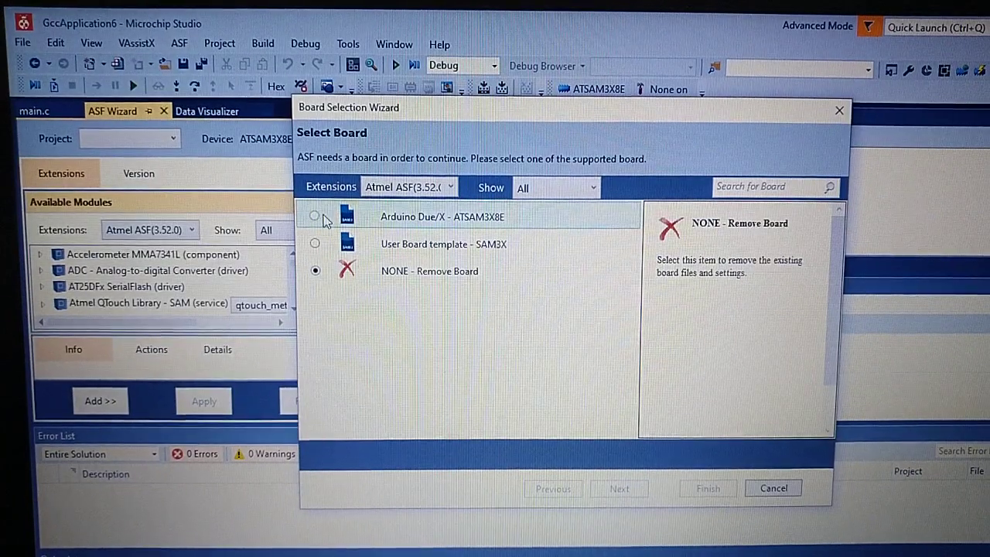
{"action": "left_click", "coordinate": [315, 217]}
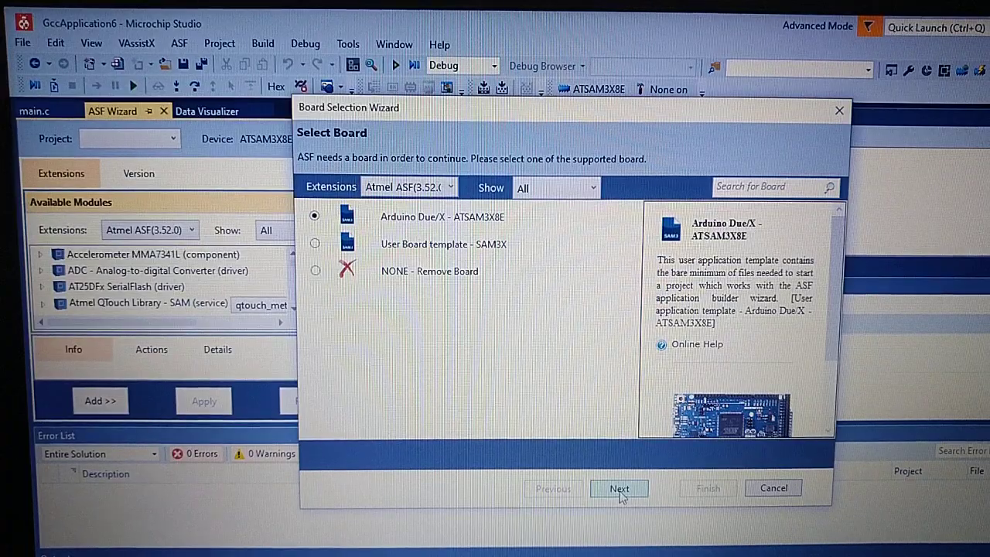
{"action": "left_click", "coordinate": [618, 489]}
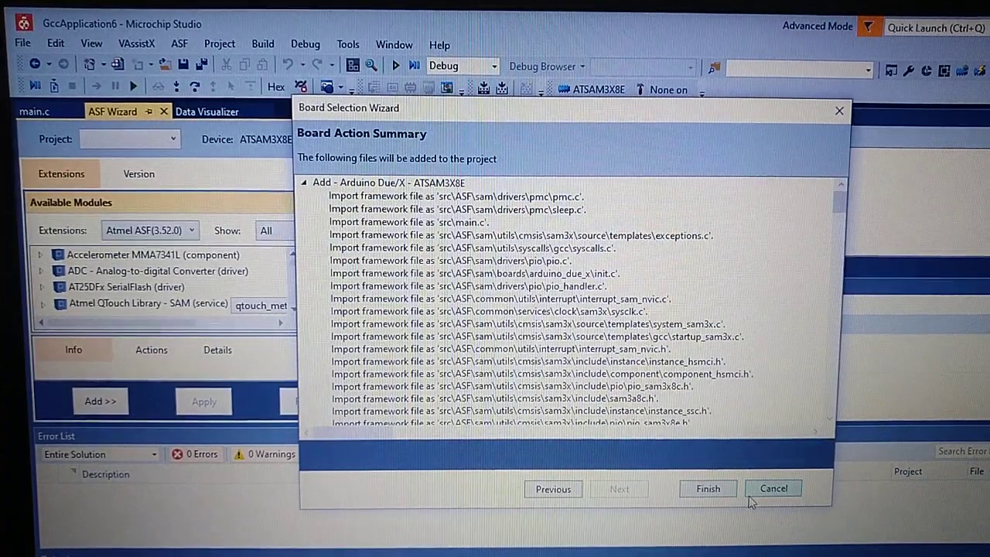
{"action": "left_click", "coordinate": [707, 489]}
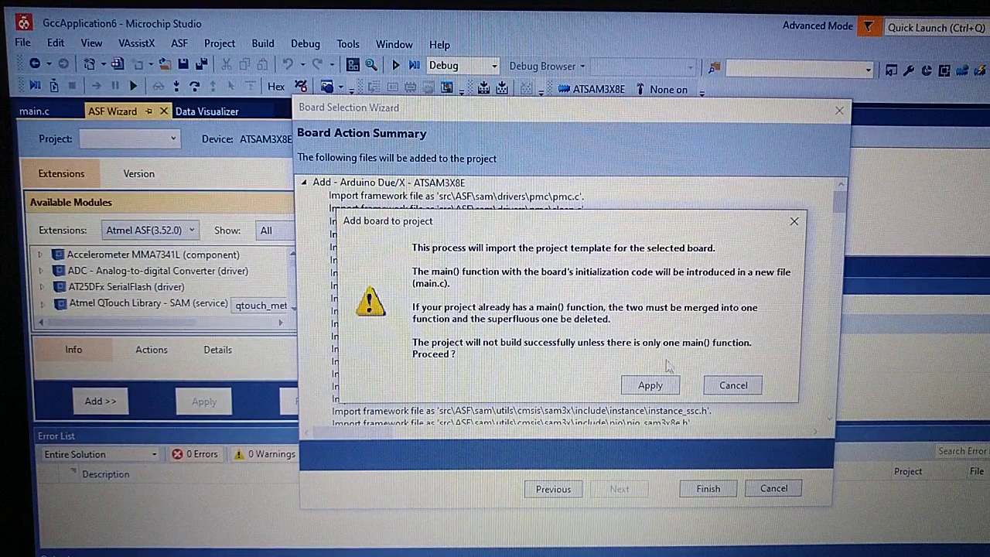
{"action": "mouse_move", "coordinate": [650, 385]}
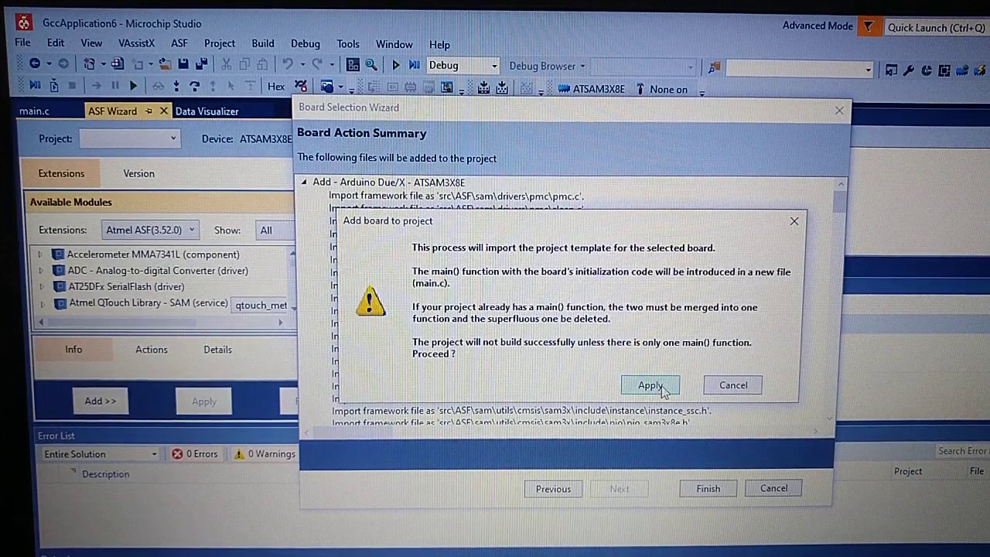
{"action": "left_click", "coordinate": [650, 385]}
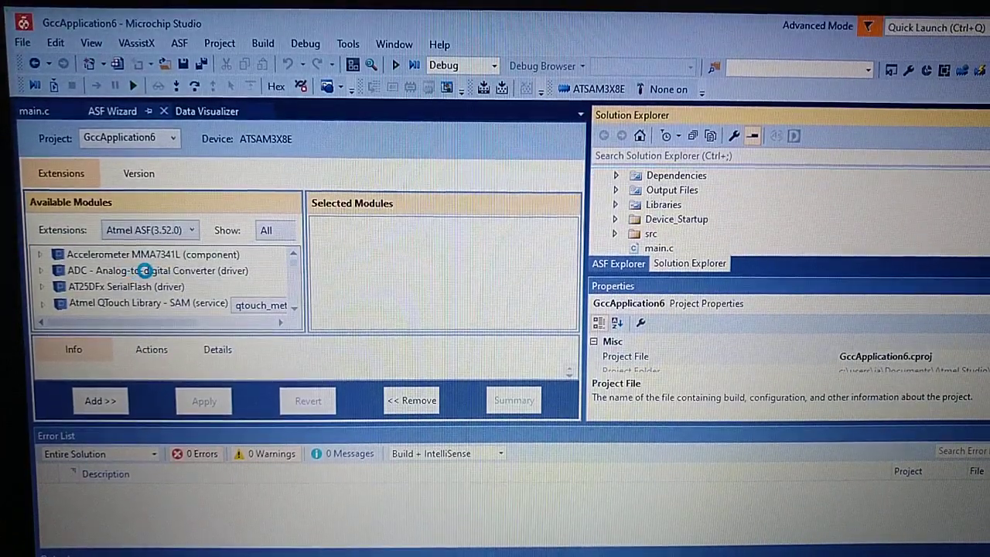
Add the Delay routines (service) module to the selected ASF modules and apply the change
{"action": "left_click", "coordinate": [127, 287]}
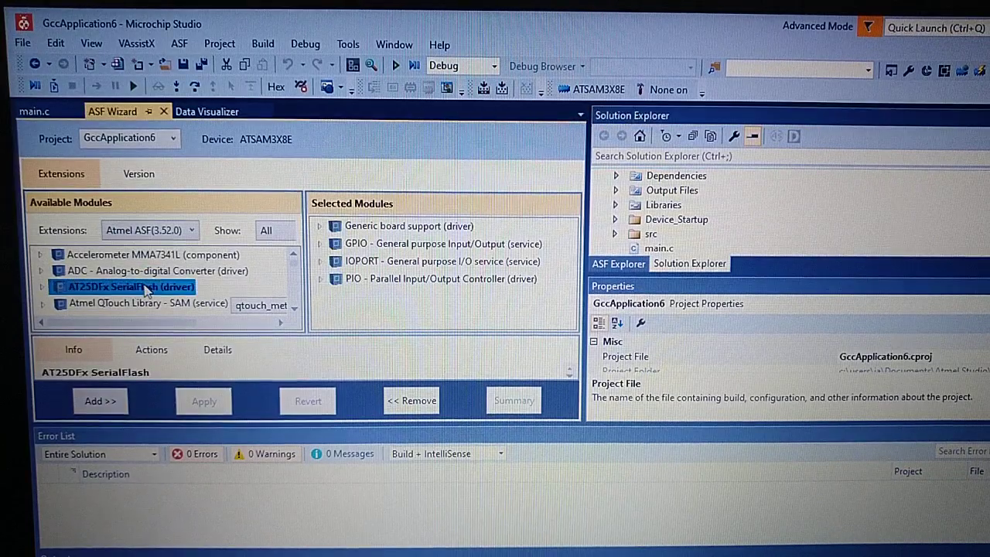
{"action": "scroll", "scroll_direction": "down", "scroll_amount": 3}
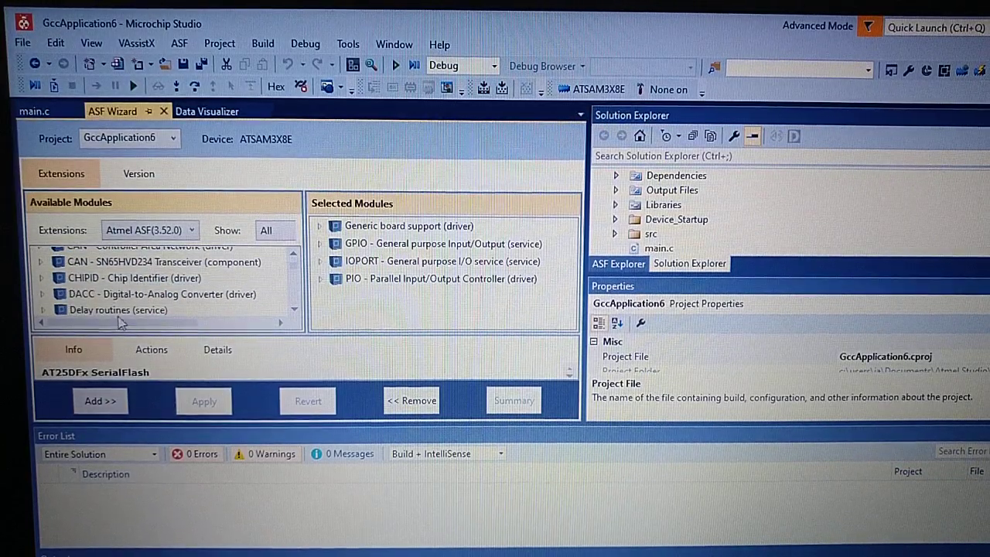
{"action": "left_click", "coordinate": [118, 306]}
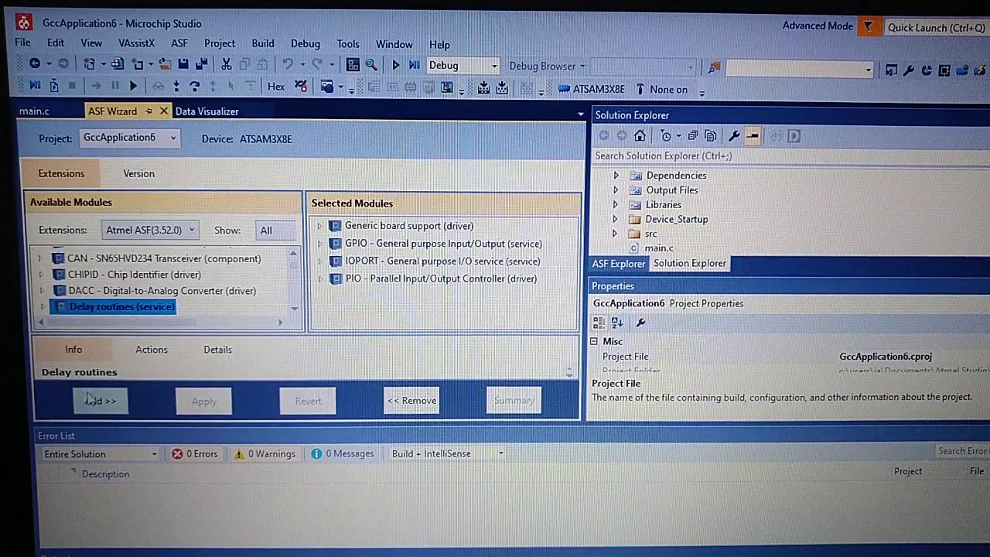
{"action": "left_click", "coordinate": [99, 399]}
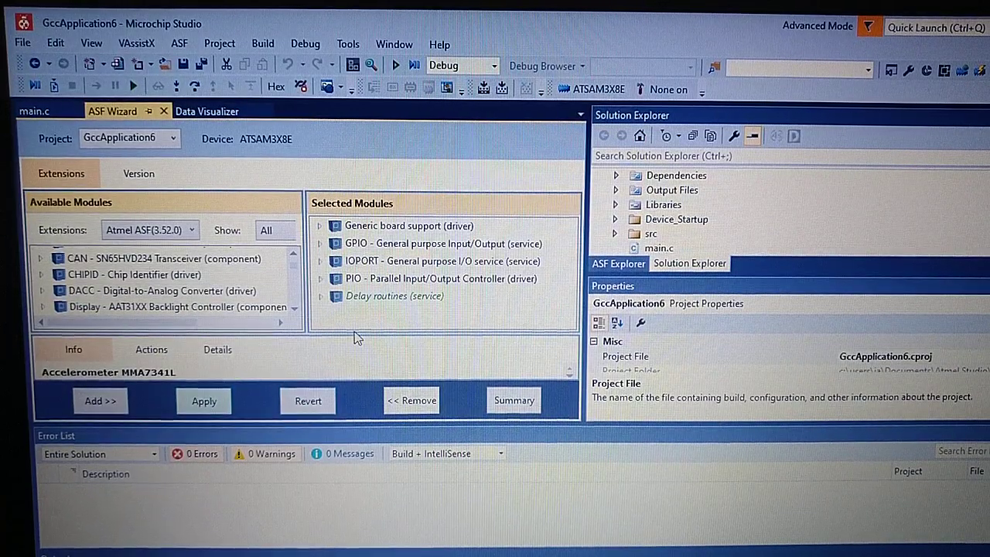
{"action": "left_click", "coordinate": [204, 401]}
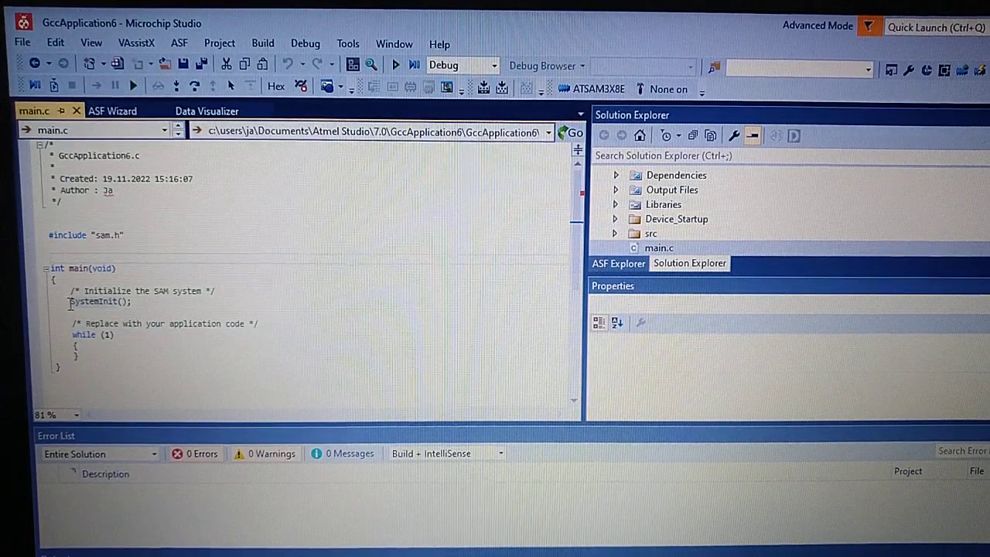
Inspect the src folder's second main.c and remove the duplicate from the project
{"action": "right_click", "coordinate": [101, 301]}
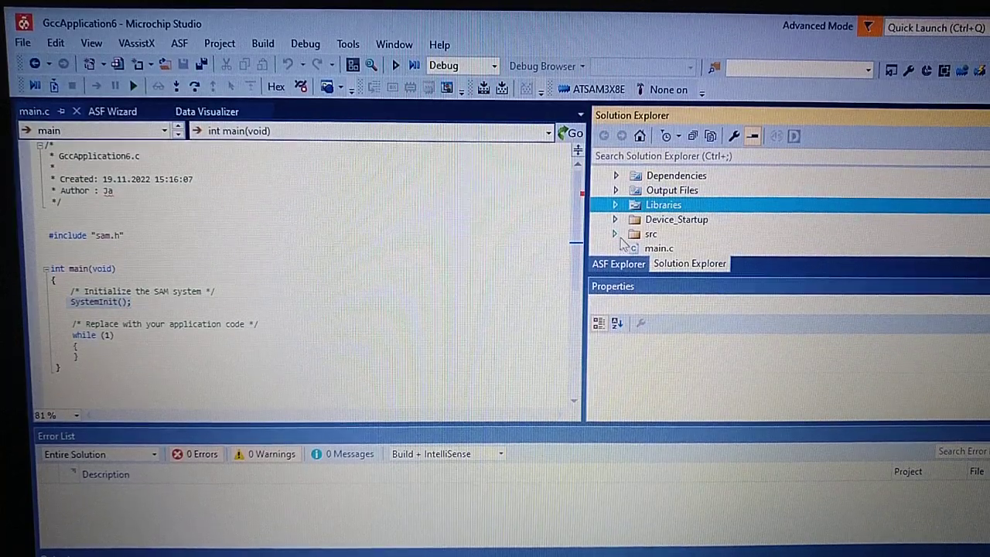
{"action": "left_click", "coordinate": [659, 248]}
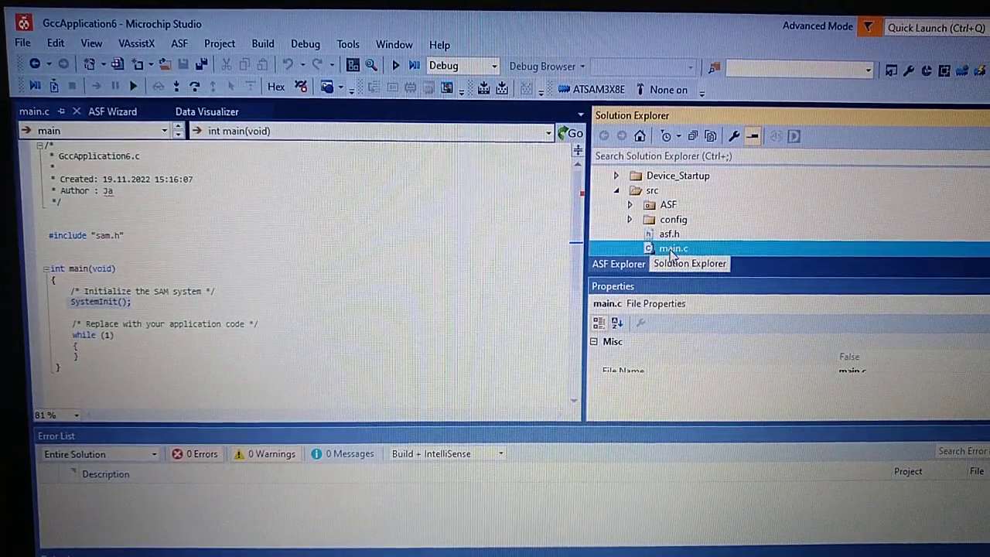
{"action": "double_click", "coordinate": [673, 248]}
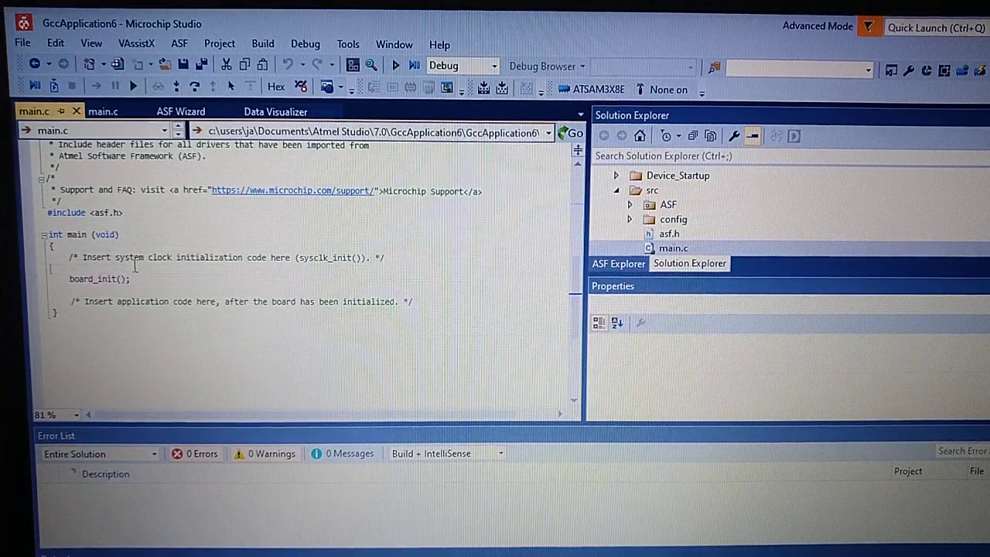
{"action": "right_click", "coordinate": [136, 263]}
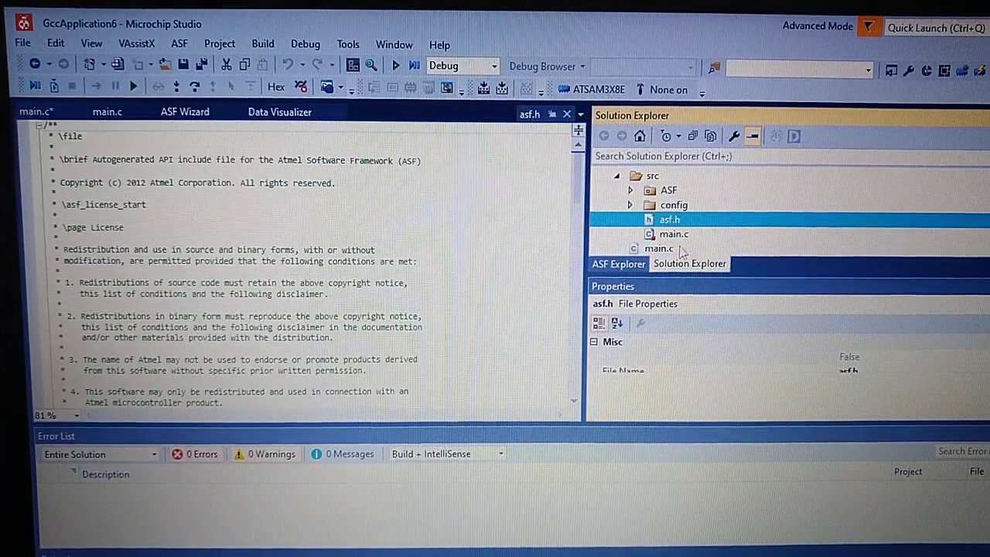
{"action": "right_click", "coordinate": [658, 248]}
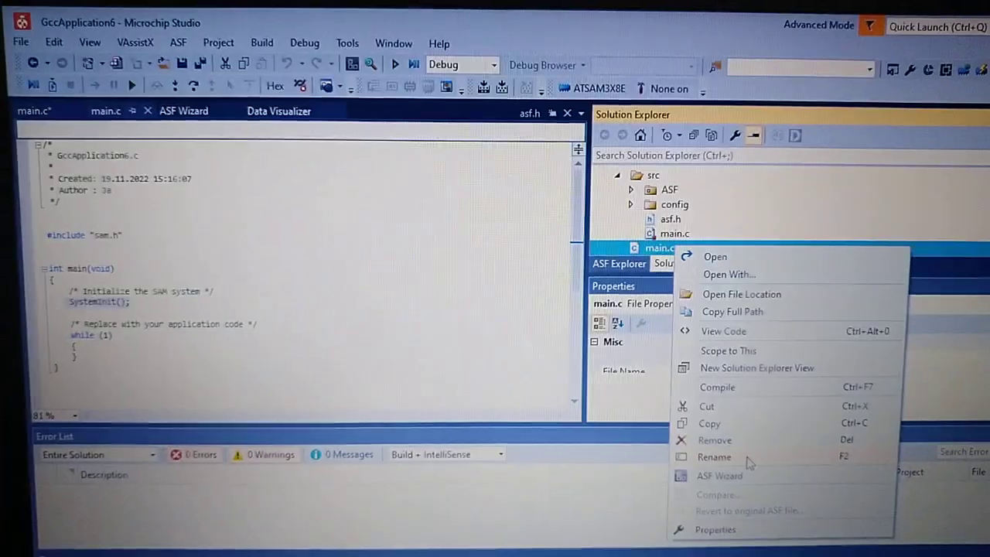
{"action": "left_click", "coordinate": [713, 439]}
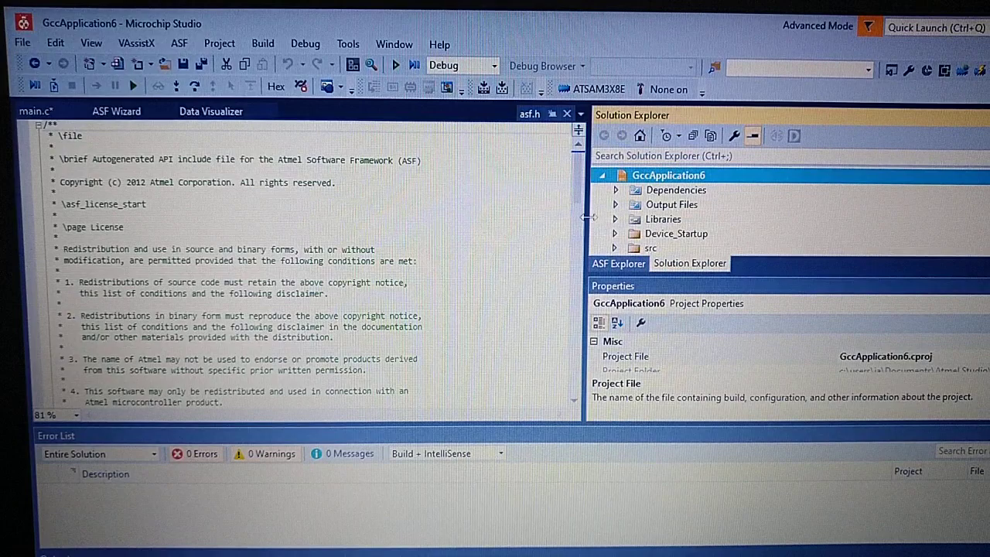
{"action": "left_click", "coordinate": [263, 43]}
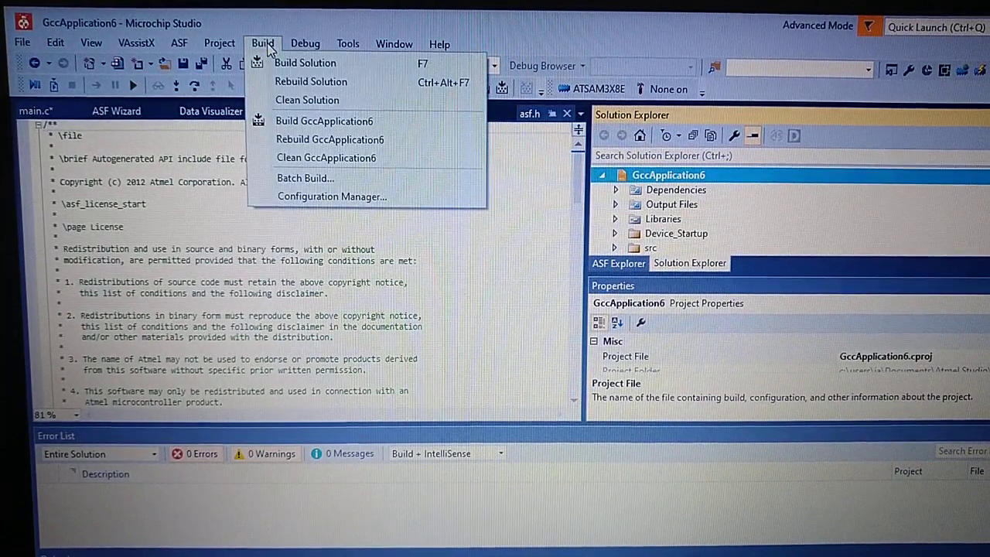
Build the solution and examine the CHIP_FREQ_FWS_4 definition among the sam3x8e.h errors
{"action": "left_click", "coordinate": [303, 61]}
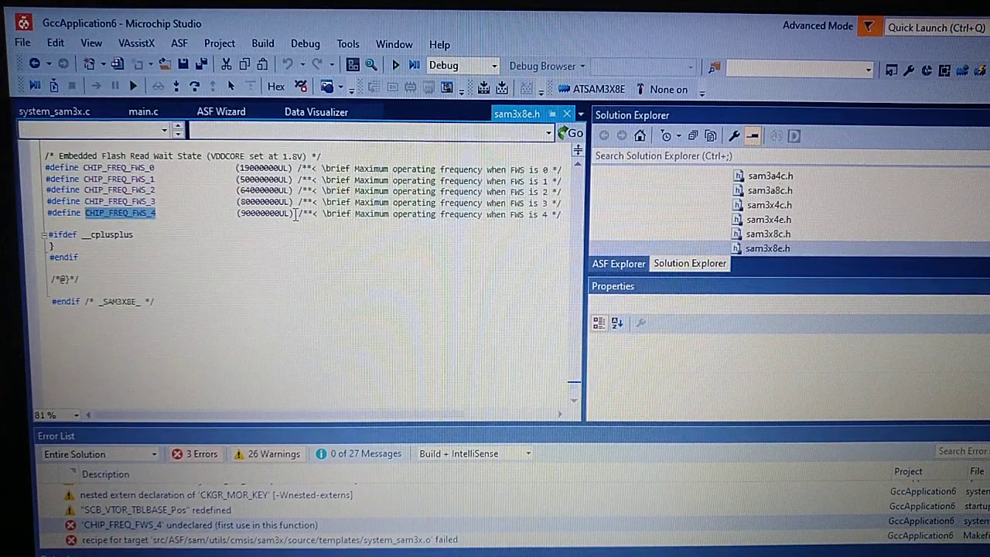
{"action": "right_click", "coordinate": [121, 213]}
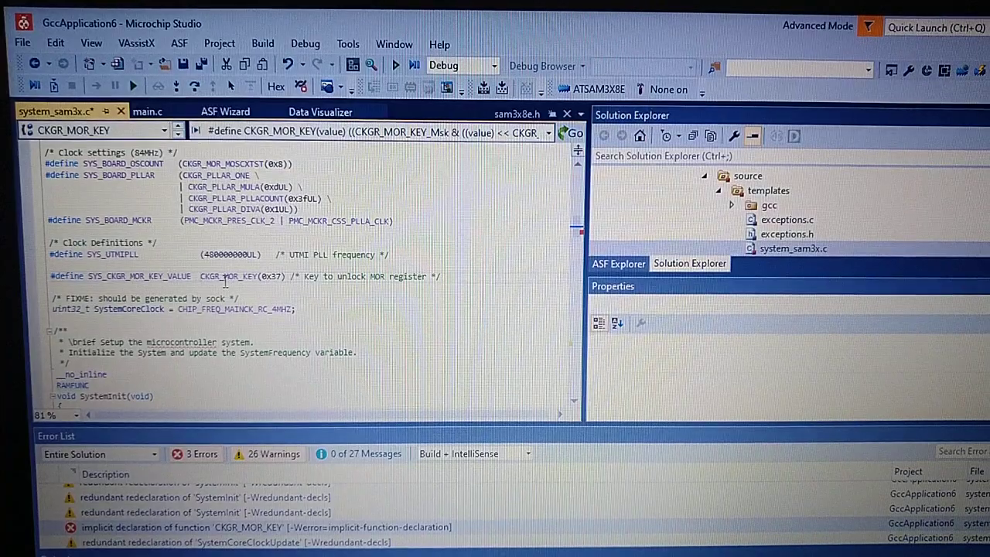
Jump to the CKGR_MOR_KEY implementation in system_sam3x.c to define its Pos/Msk/value macros
{"action": "right_click", "coordinate": [225, 275]}
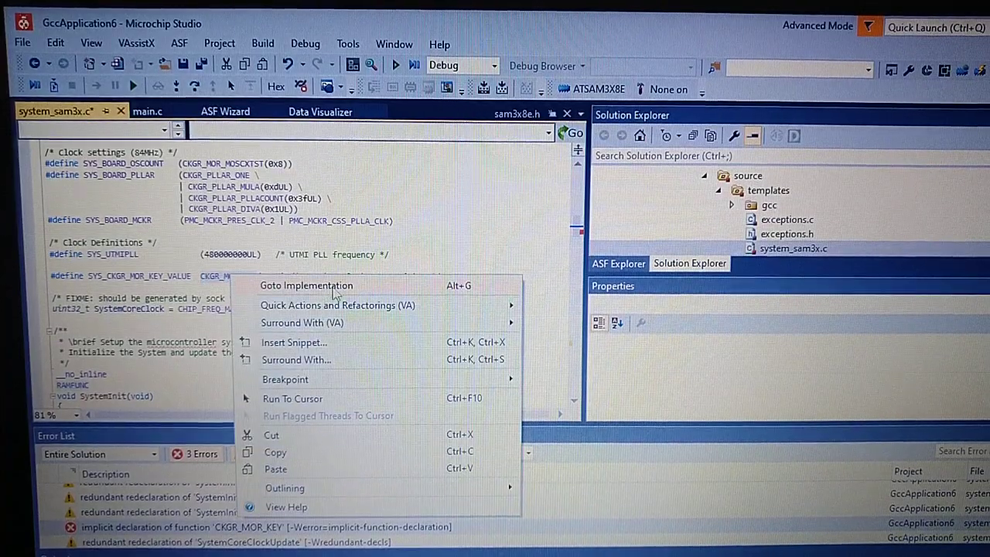
{"action": "left_click", "coordinate": [306, 284]}
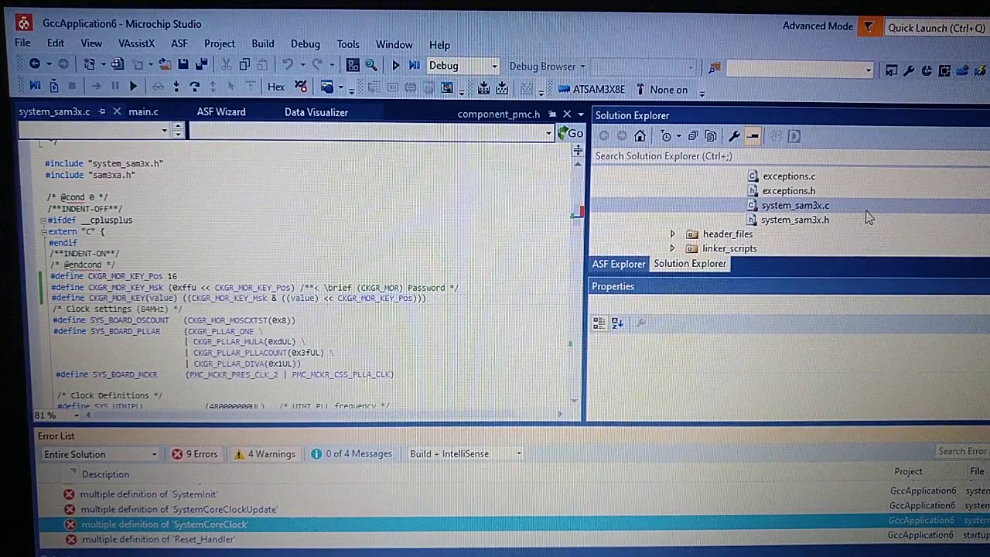
{"action": "mouse_move", "coordinate": [727, 198]}
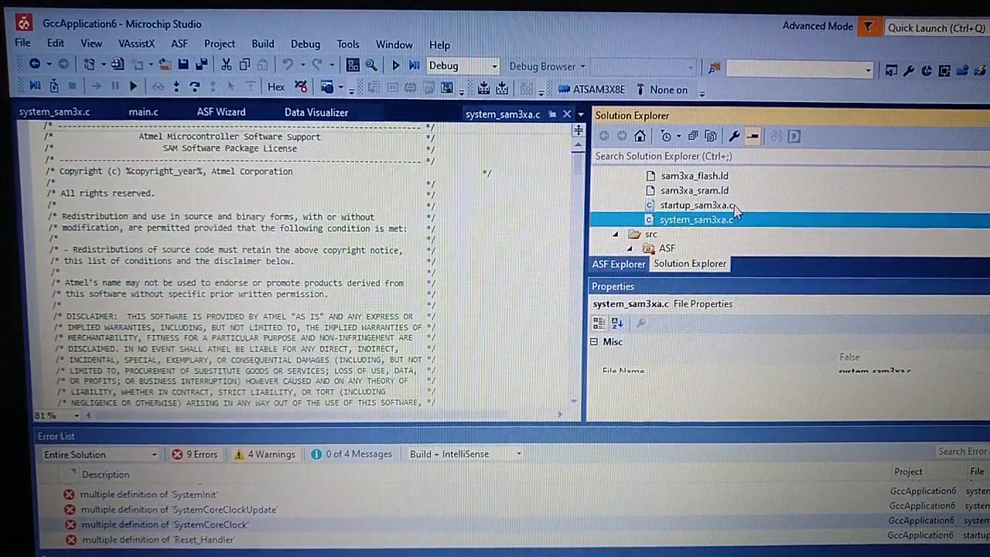
Remove the duplicate system_sam3xa.c from the project and rebuild the solution
{"action": "left_click", "coordinate": [696, 204]}
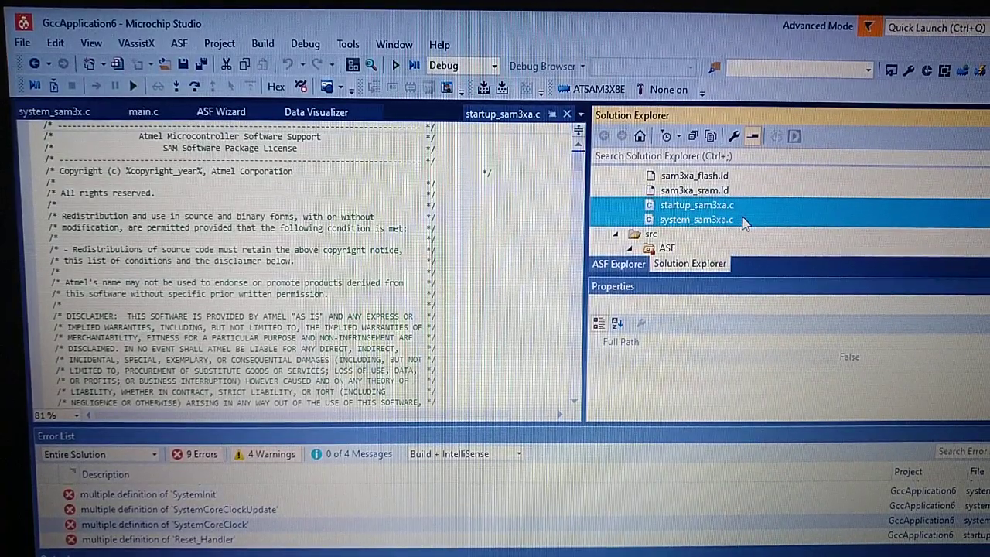
{"action": "right_click", "coordinate": [696, 220]}
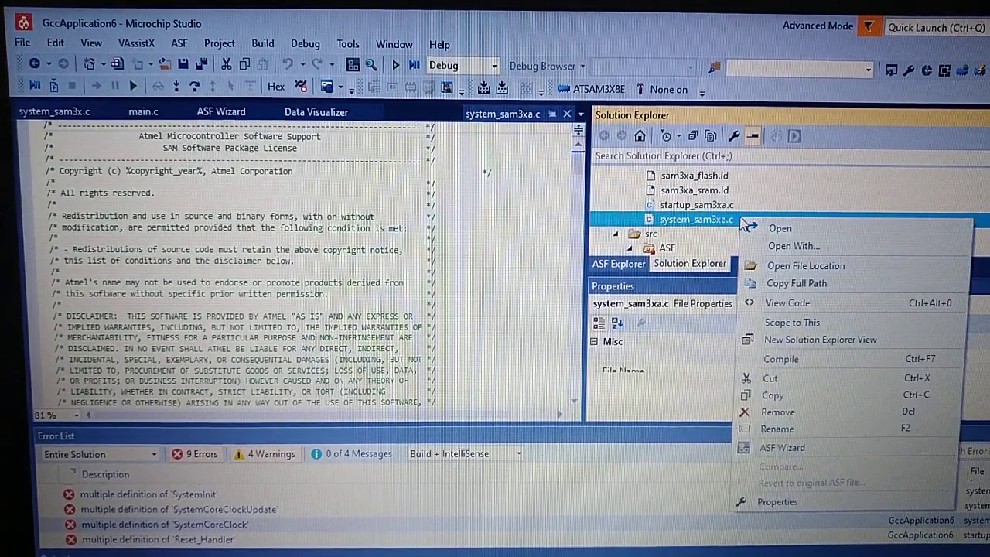
{"action": "mouse_move", "coordinate": [802, 412]}
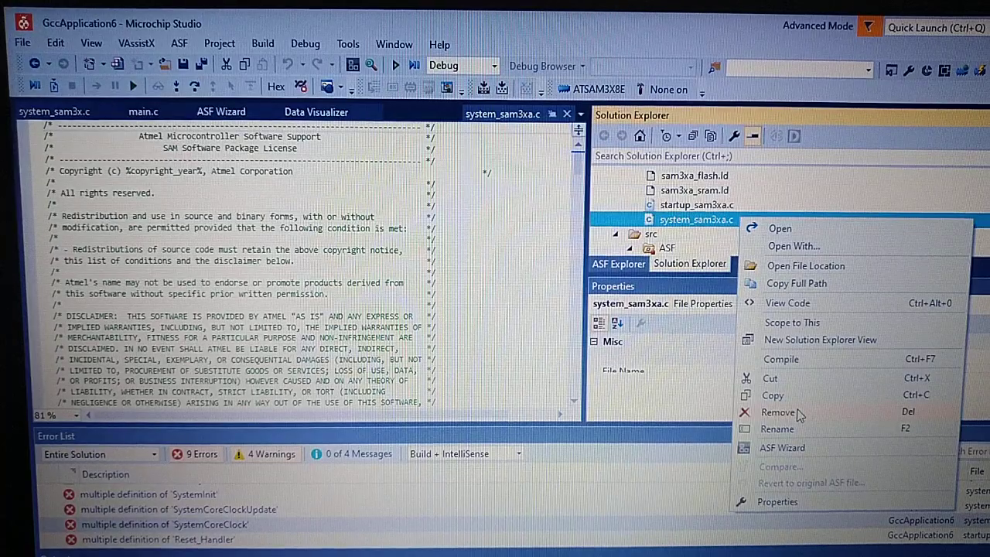
{"action": "left_click", "coordinate": [778, 412]}
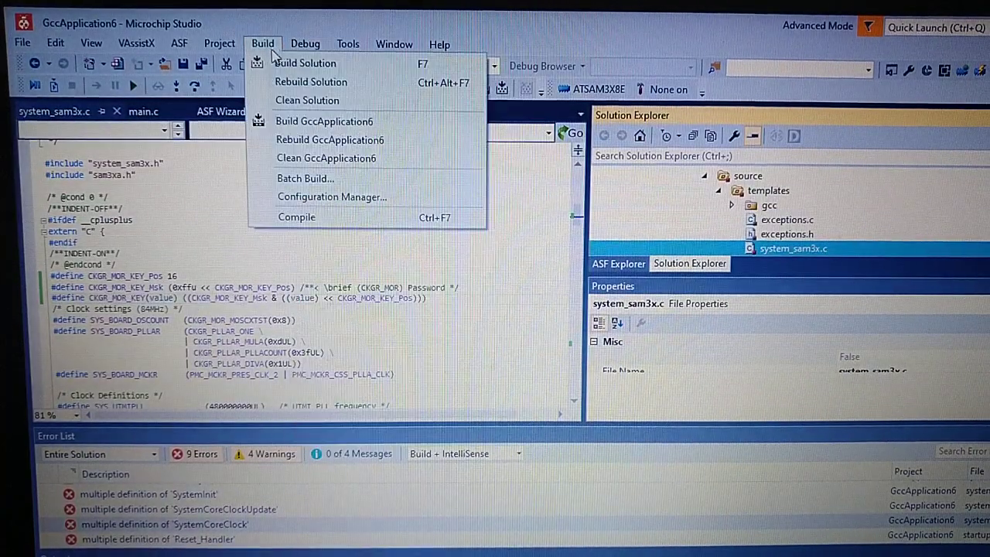
{"action": "left_click", "coordinate": [325, 121]}
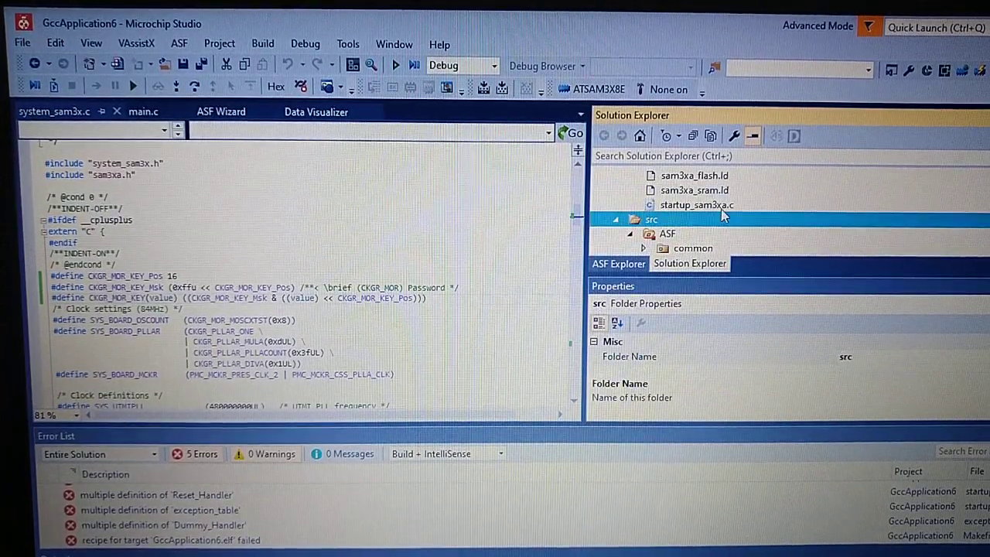
Remove the duplicate startup_sam3xa.c as well and build the solution once more
{"action": "right_click", "coordinate": [693, 205]}
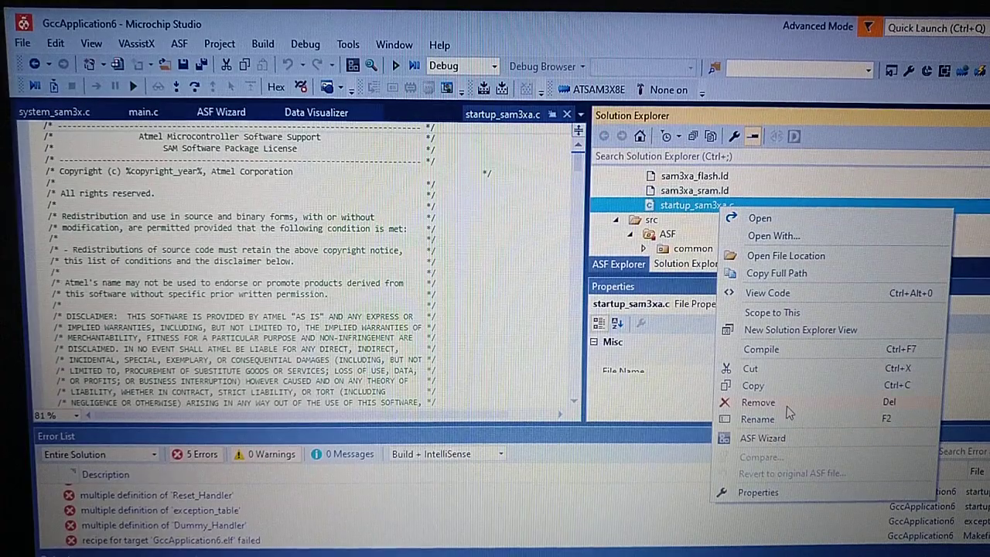
{"action": "left_click", "coordinate": [760, 216]}
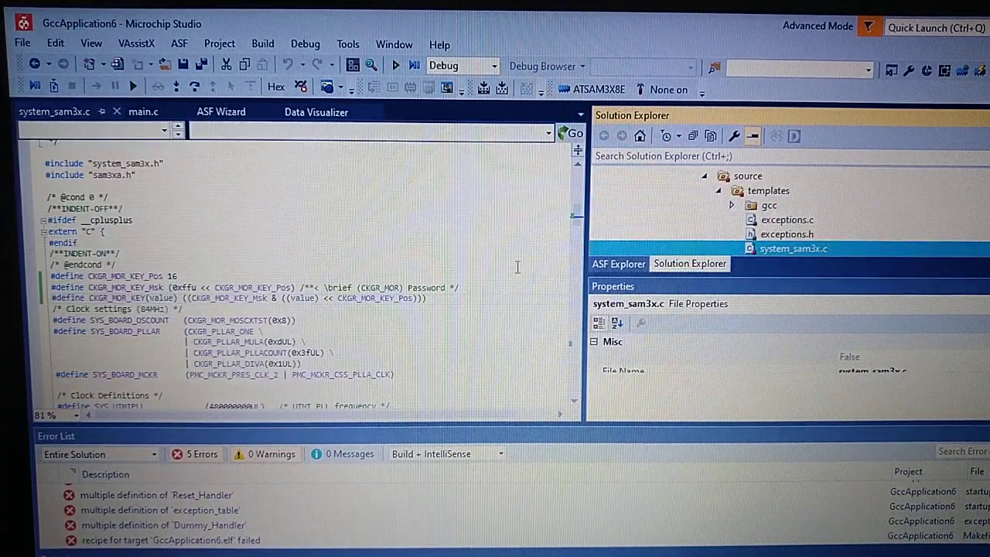
{"action": "left_click", "coordinate": [263, 44]}
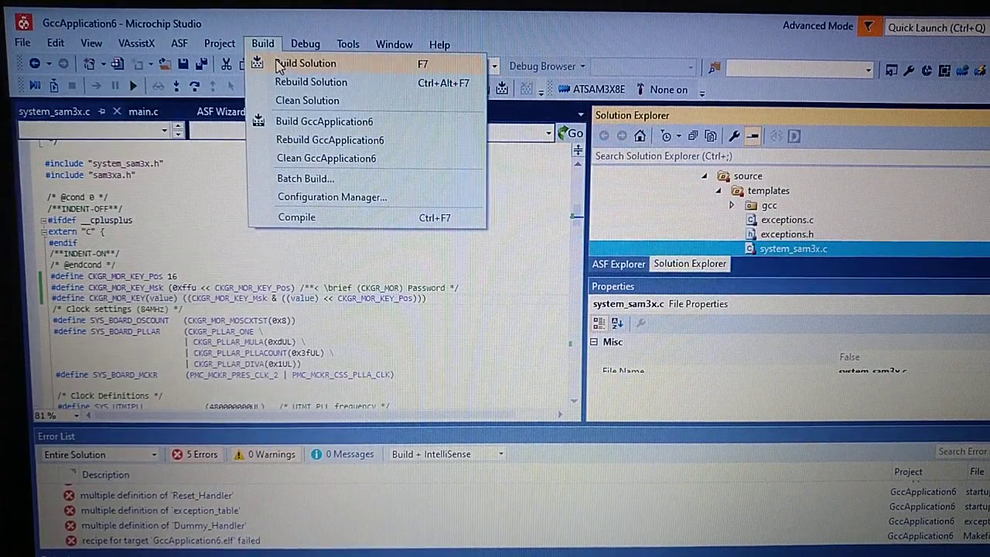
{"action": "left_click", "coordinate": [306, 62]}
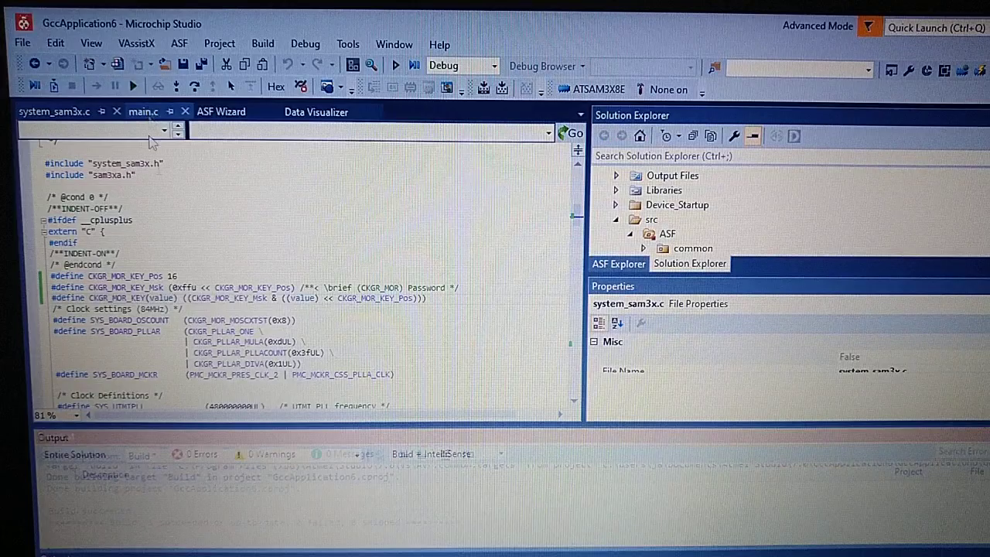
Add a delay_init(); call after board_init(); in main.c and browse the source folders
{"action": "left_click", "coordinate": [143, 112]}
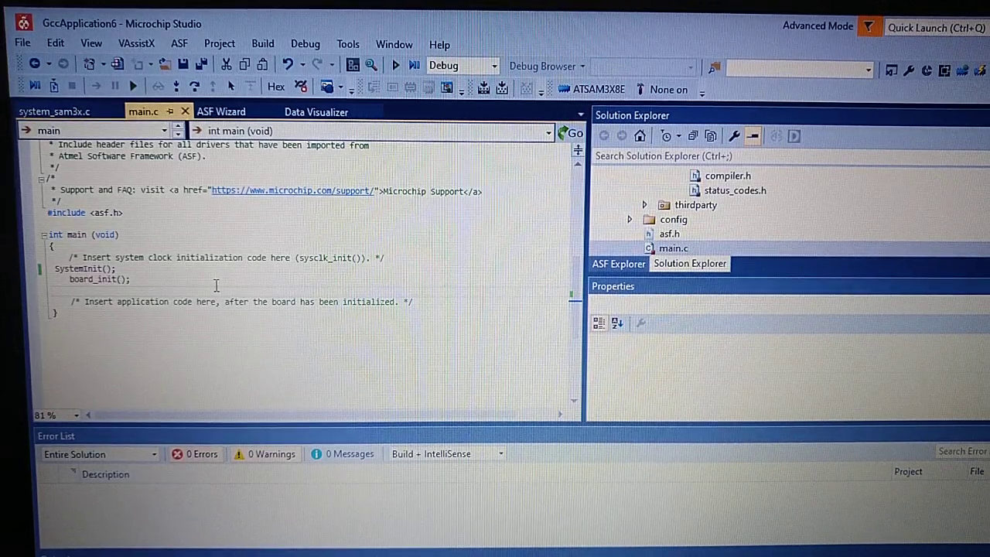
{"action": "type", "text": "delay_init();"}
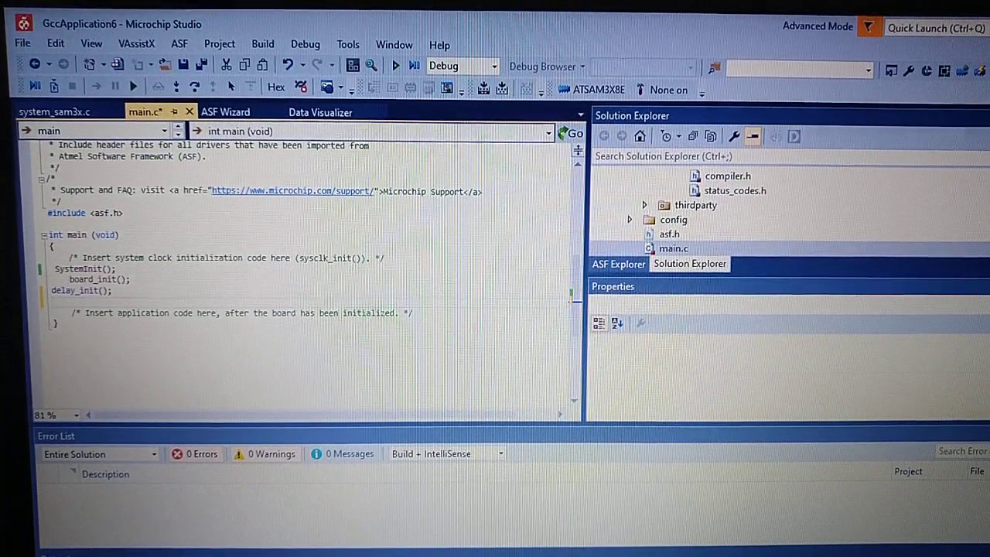
{"action": "left_click", "coordinate": [673, 248]}
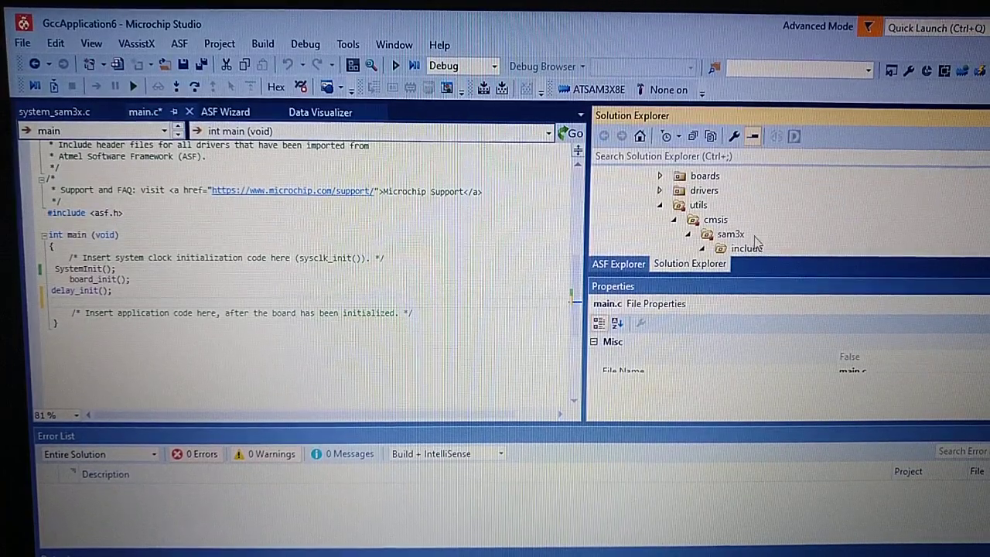
{"action": "mouse_move", "coordinate": [704, 199]}
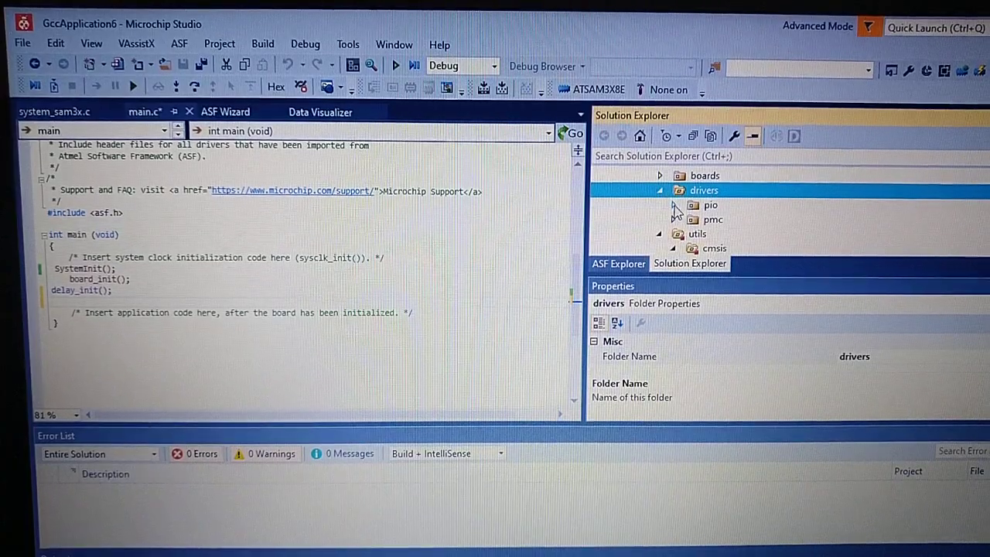
In pio.h's quickstart, copy the pmc_enable_periph_clk and pio_set_output lines for PIOA pins 23 and 16
{"action": "left_click", "coordinate": [667, 204]}
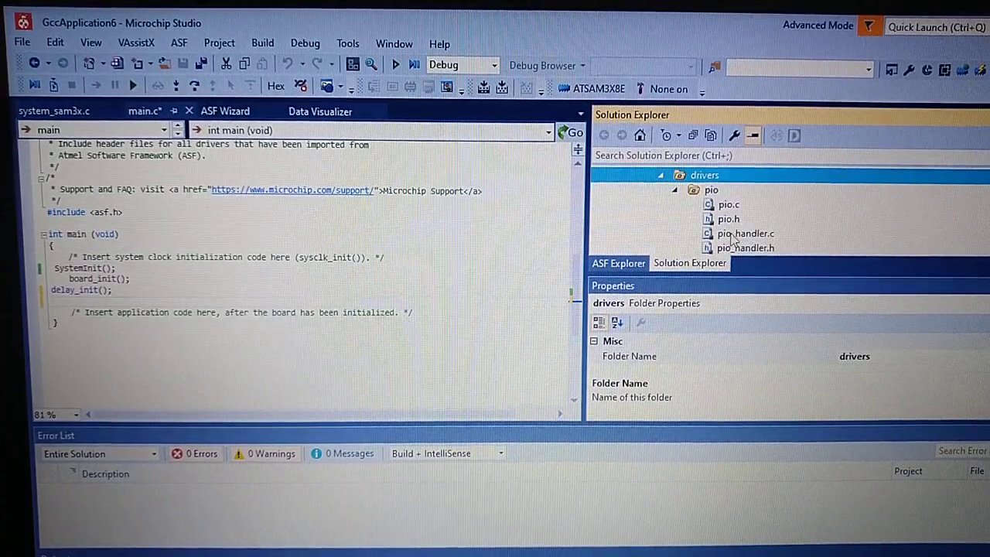
{"action": "double_click", "coordinate": [727, 218]}
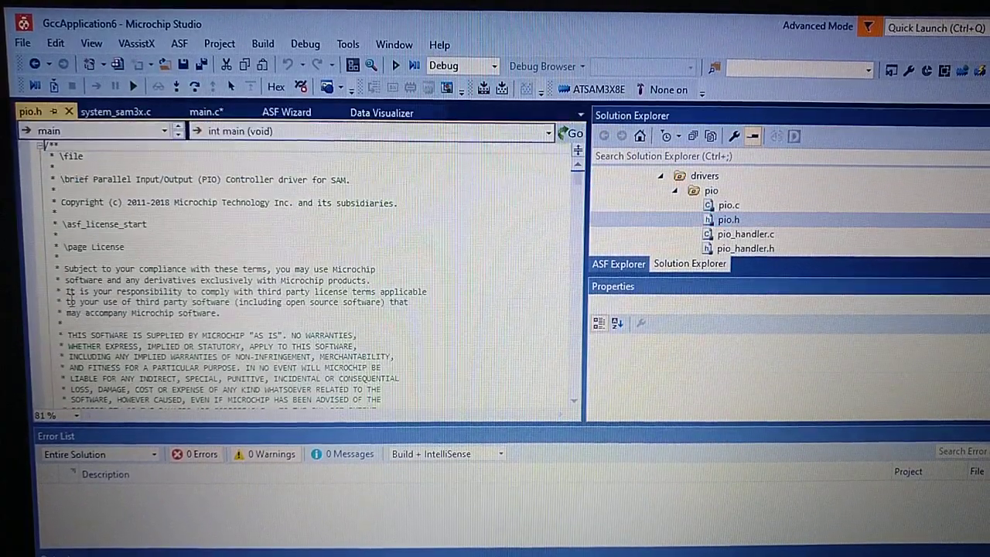
{"action": "scroll", "scroll_direction": "down", "scroll_amount": 3}
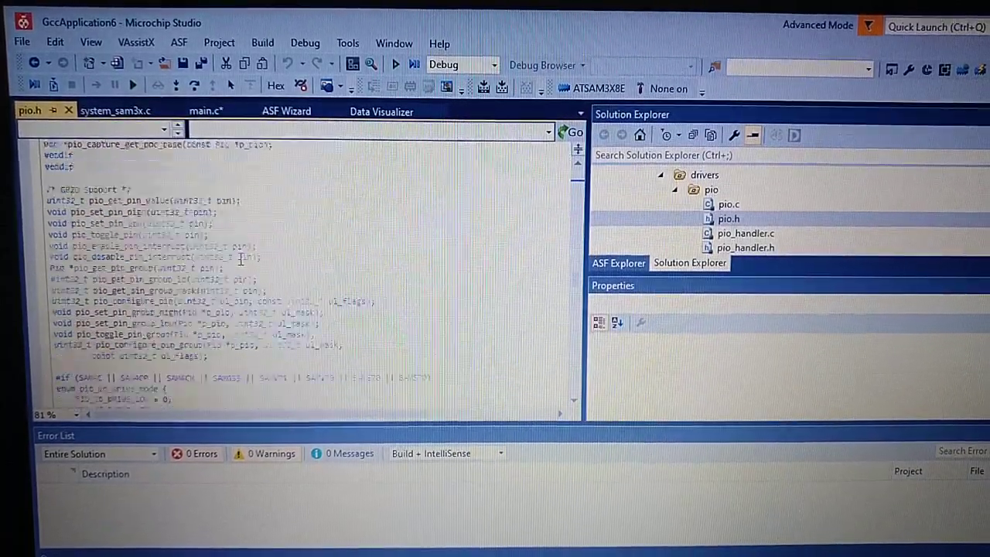
{"action": "scroll", "scroll_direction": "up", "scroll_amount": 3}
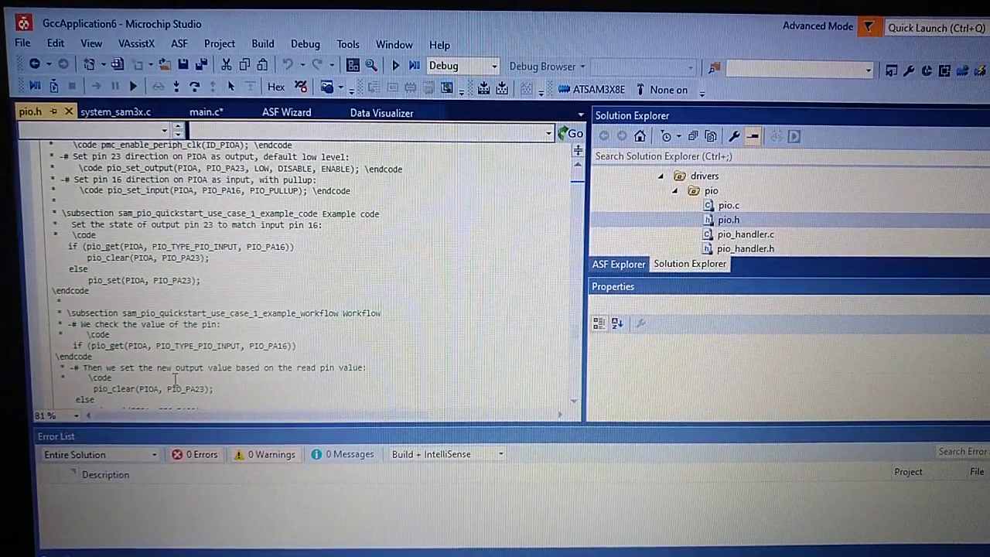
{"action": "scroll", "scroll_direction": "up", "scroll_amount": 3}
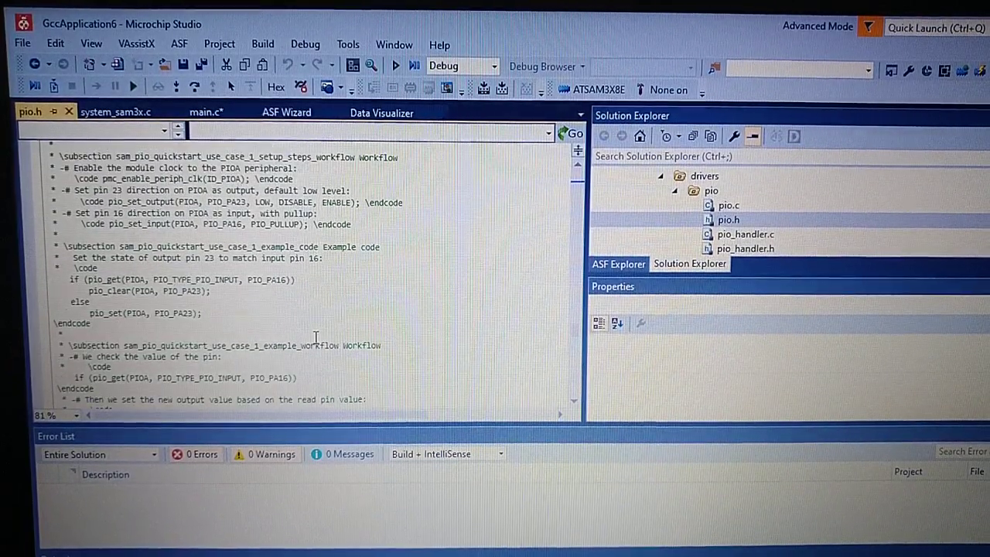
{"action": "scroll", "scroll_direction": "up", "scroll_amount": 3}
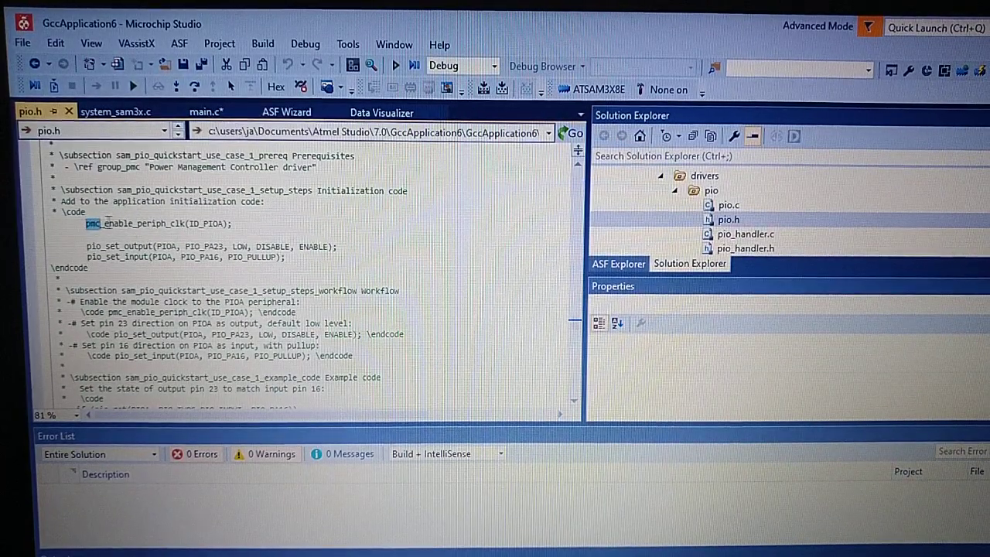
{"action": "left_click_drag", "start_coordinate": [106, 223], "coordinate": [286, 256]}
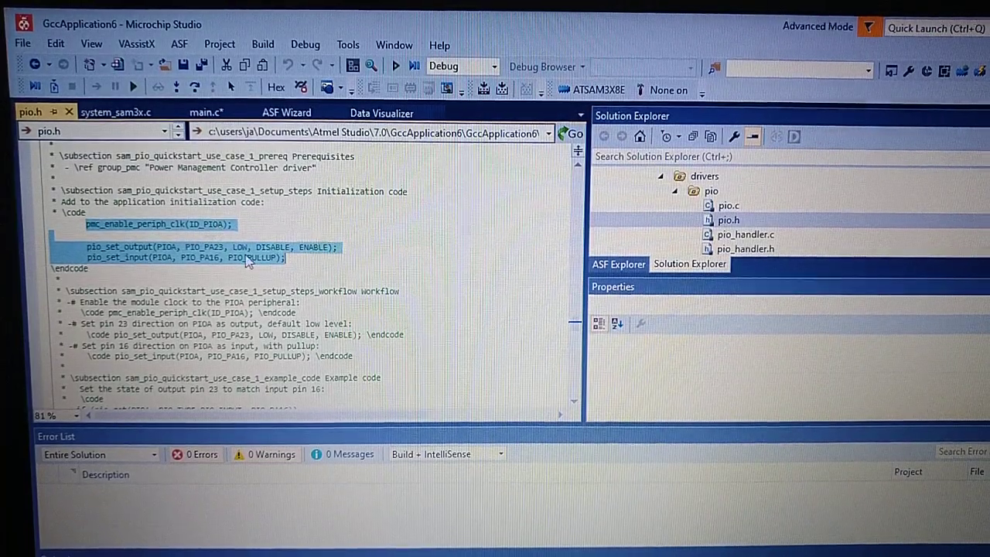
{"action": "right_click", "coordinate": [248, 257]}
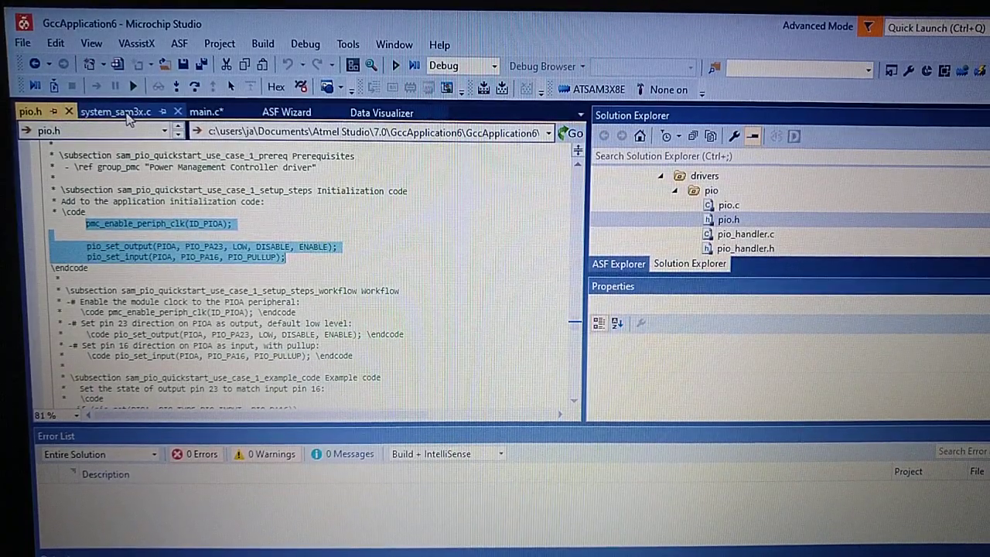
In main.c, enable the ID_PIOB clock and configure PIO_PB27 as an output after delay_init()
{"action": "left_click", "coordinate": [206, 111]}
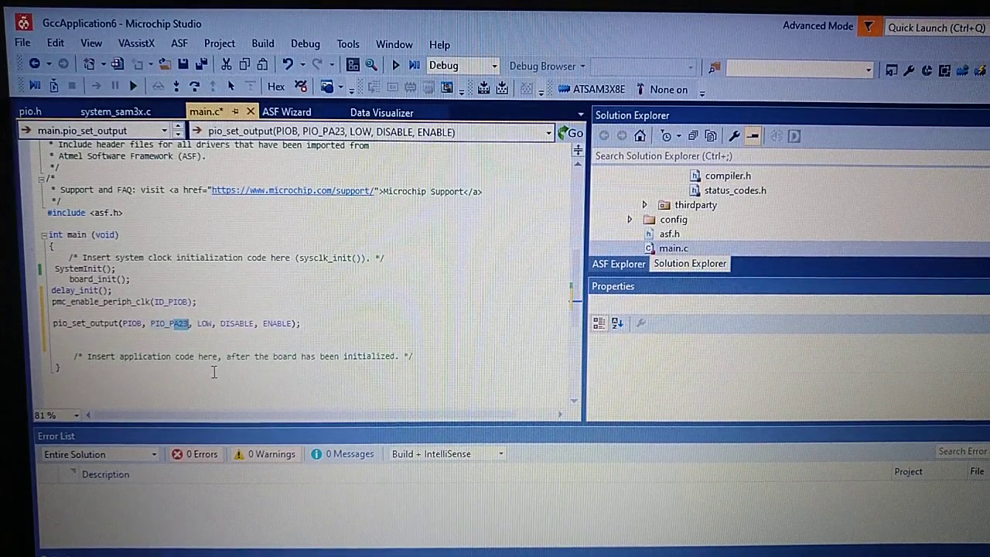
{"action": "type", "text": "PIO_PB27"}
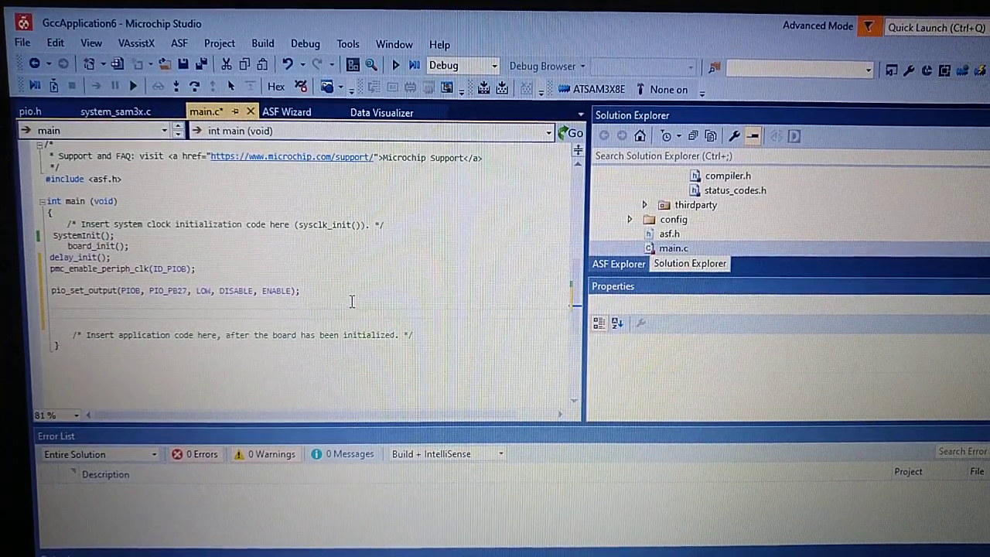
Add a while(1) loop driving PB27 LOW followed by delay_ms(500)
{"action": "type", "text": "while(1){"}
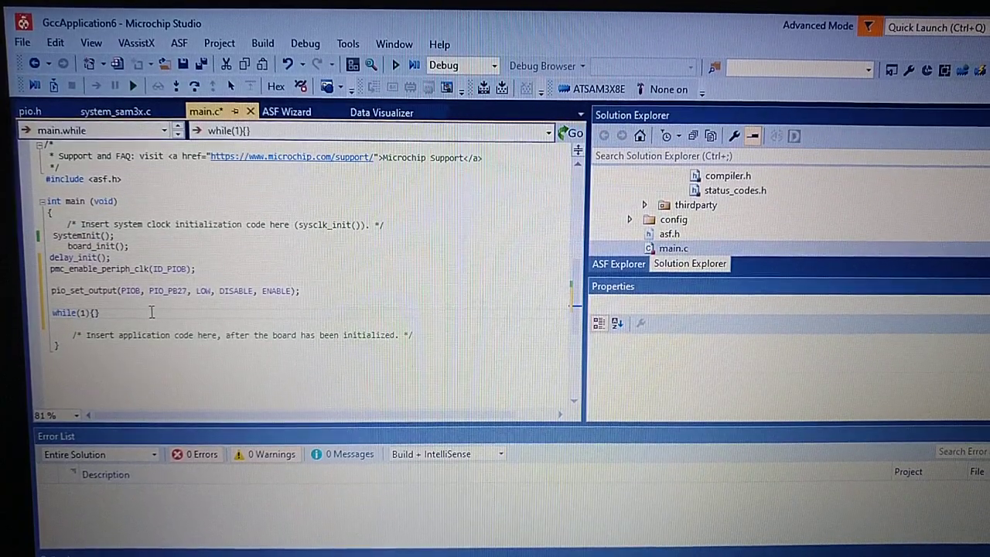
{"action": "key", "text": "enter"}
{"action": "type", "text": "pio_set_output(PIOB, PIO_PB27, LOW, DISABLE, ENABLE);"}
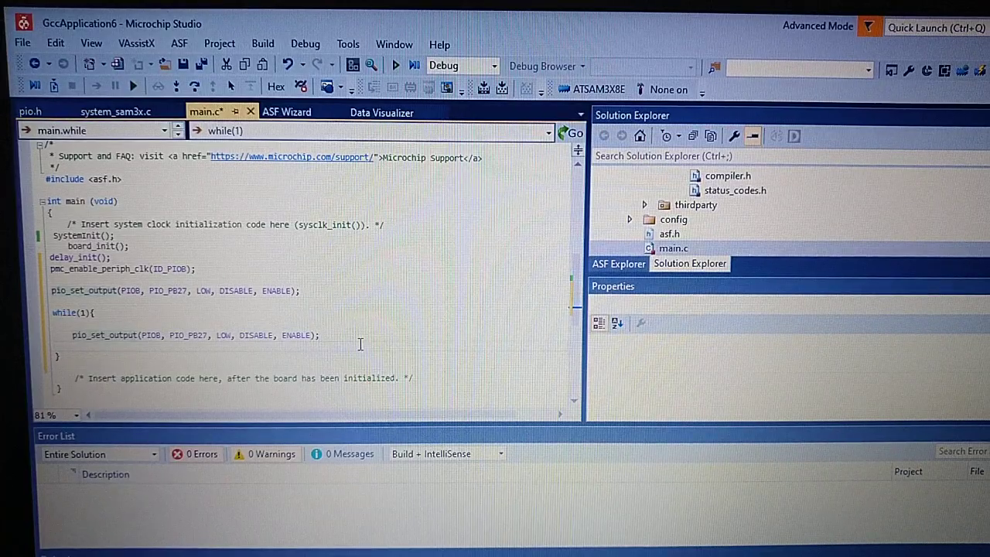
{"action": "type", "text": "delay_ms"}
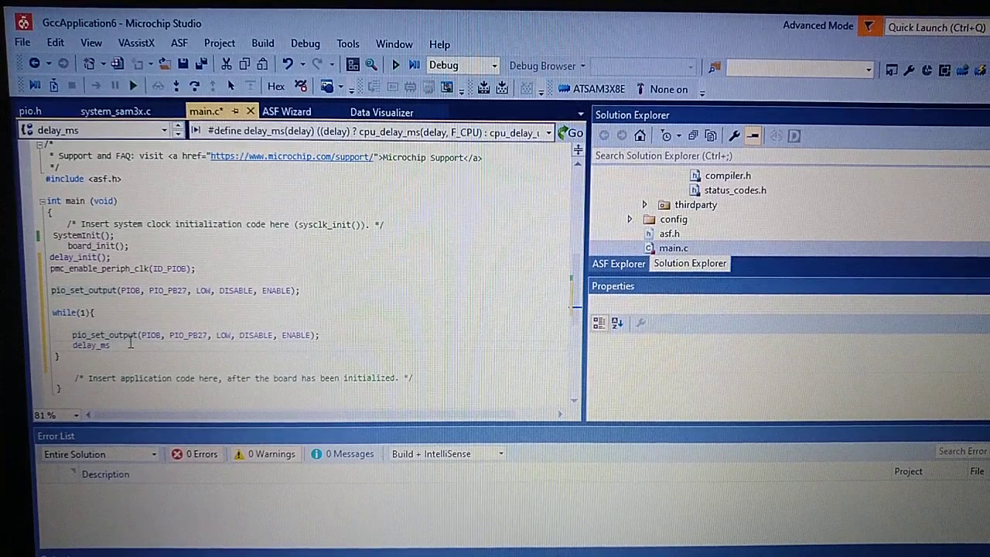
{"action": "type", "text": "()"}
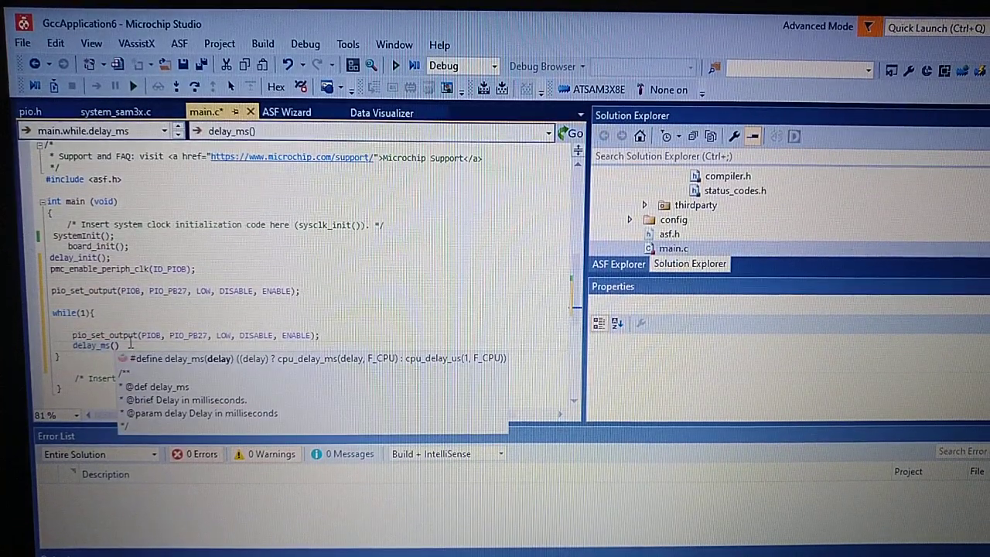
{"action": "type", "text": "500"}
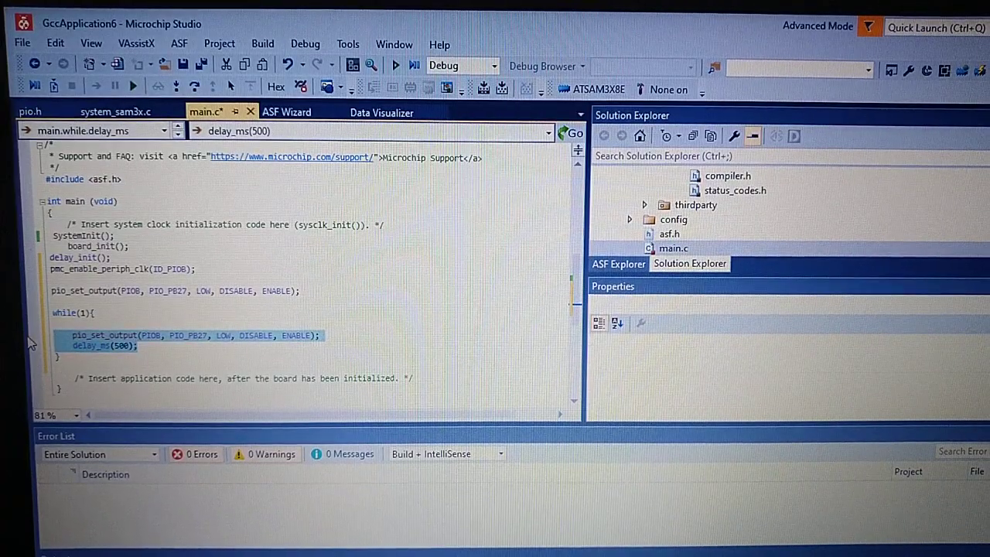
Duplicate the two lines and change the copy to drive PB27 HIGH
{"action": "left_click", "coordinate": [189, 347]}
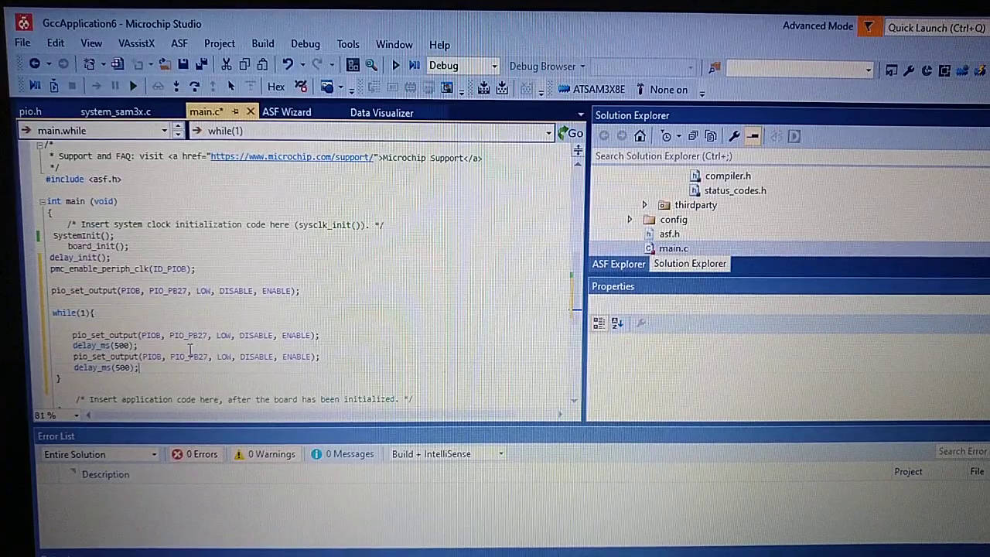
{"action": "double_click", "coordinate": [222, 356]}
{"action": "type", "text": "HIGH"}
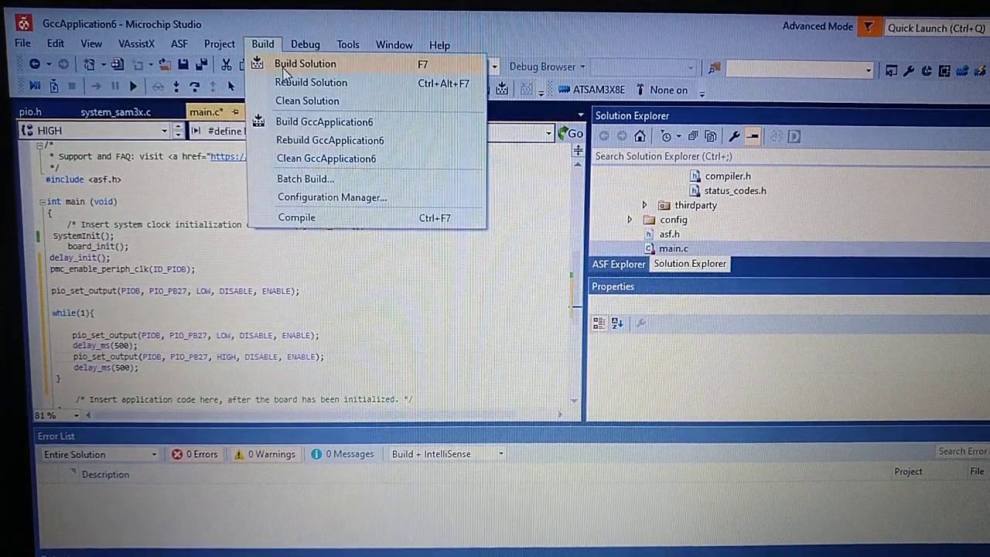
{"action": "left_click", "coordinate": [305, 63]}
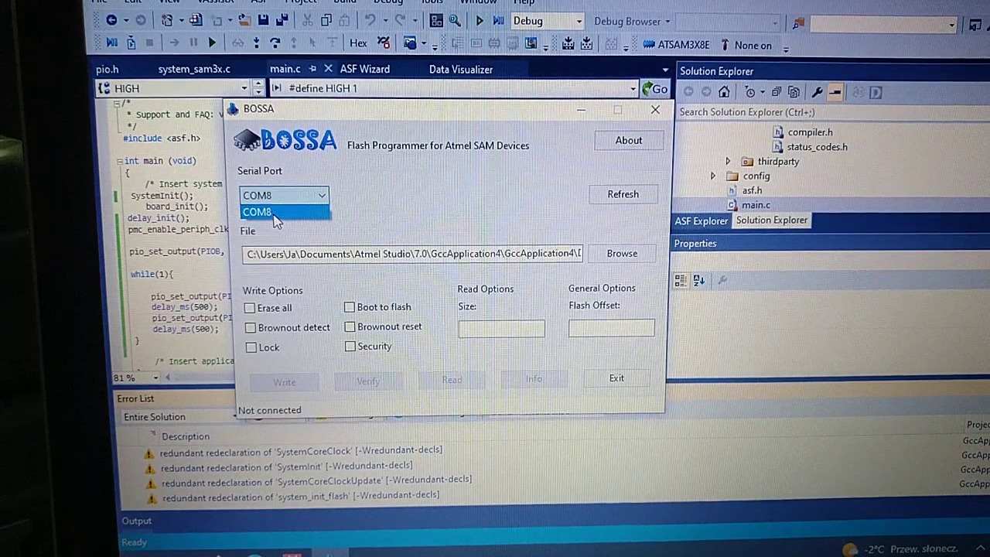
Connect BOSSA to the ATSAM3X8E board on serial port COM8
{"action": "left_click", "coordinate": [257, 211]}
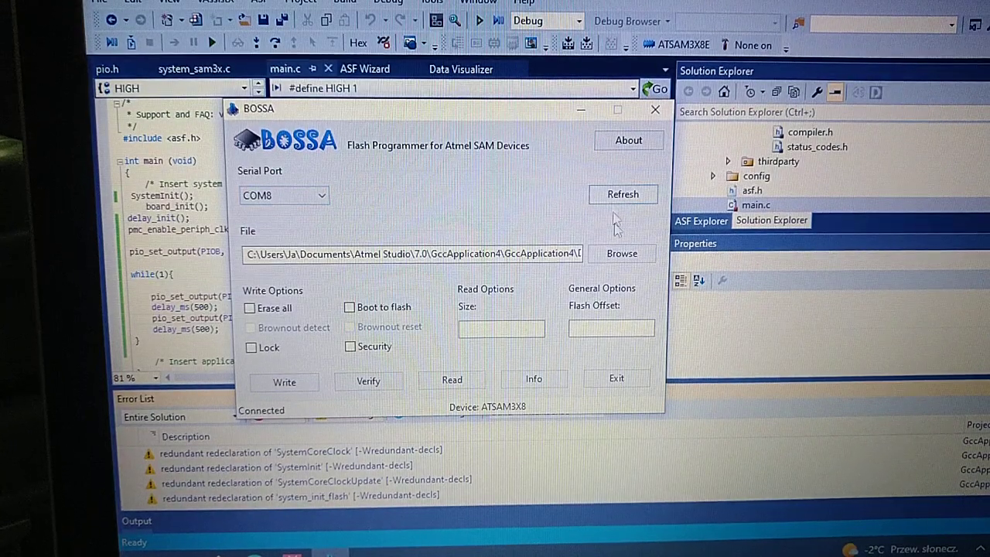
{"action": "left_click", "coordinate": [622, 254]}
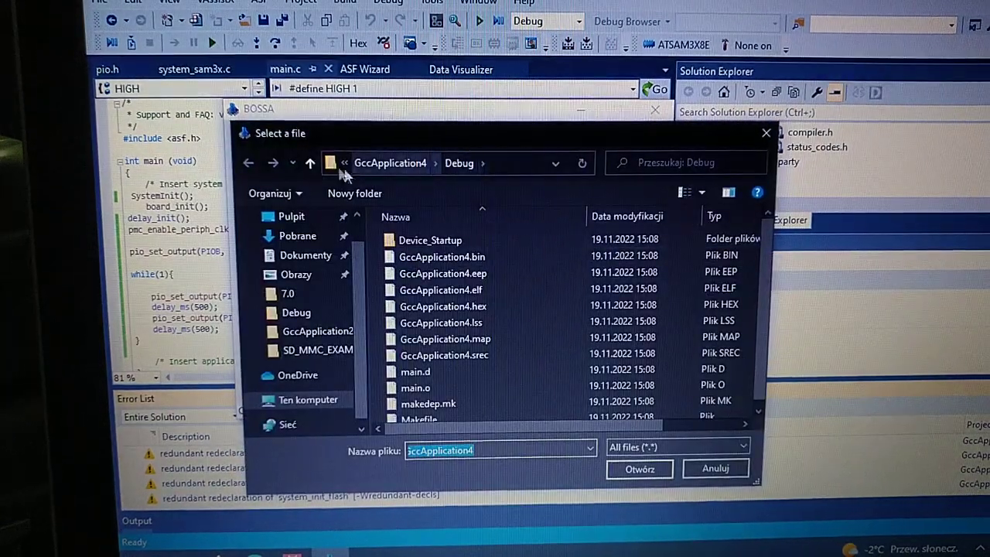
Choose the firmware from GccApplication6\Debug and enable Erase all flash before writing
{"action": "left_click", "coordinate": [309, 162]}
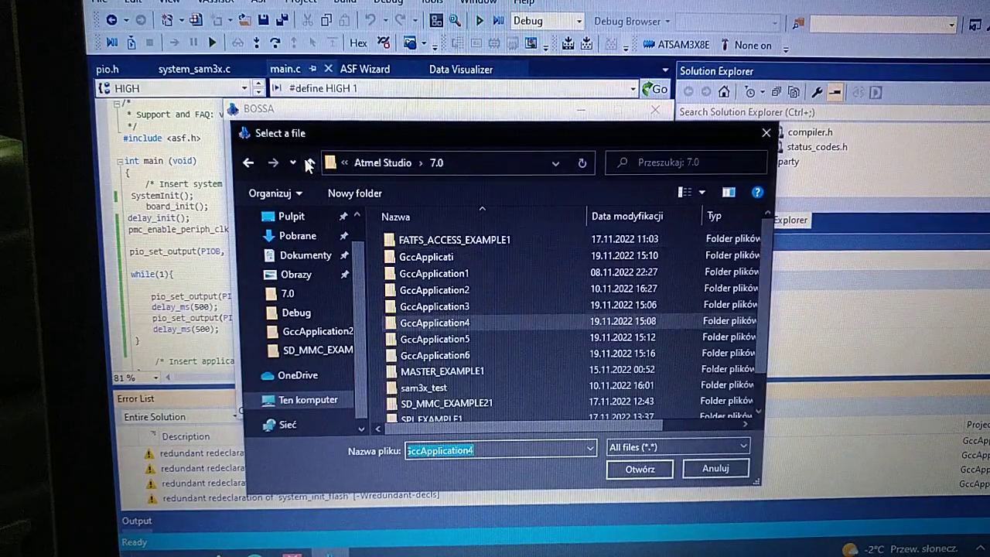
{"action": "left_click", "coordinate": [433, 323]}
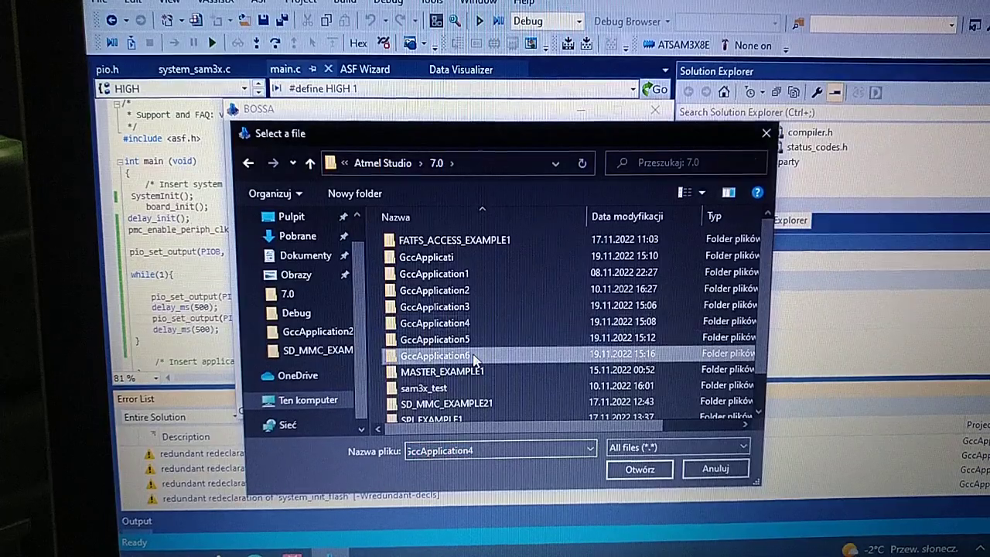
{"action": "double_click", "coordinate": [435, 354]}
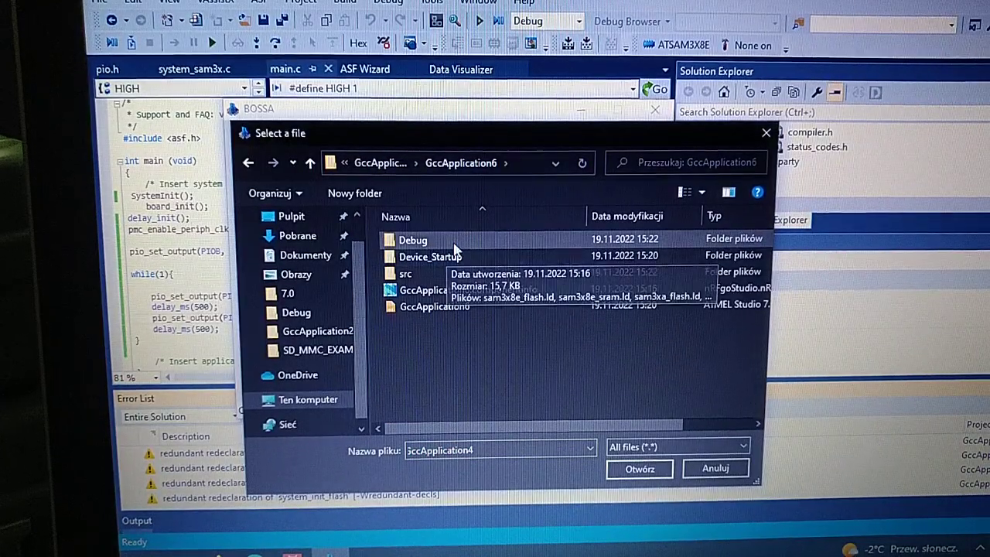
{"action": "double_click", "coordinate": [411, 240]}
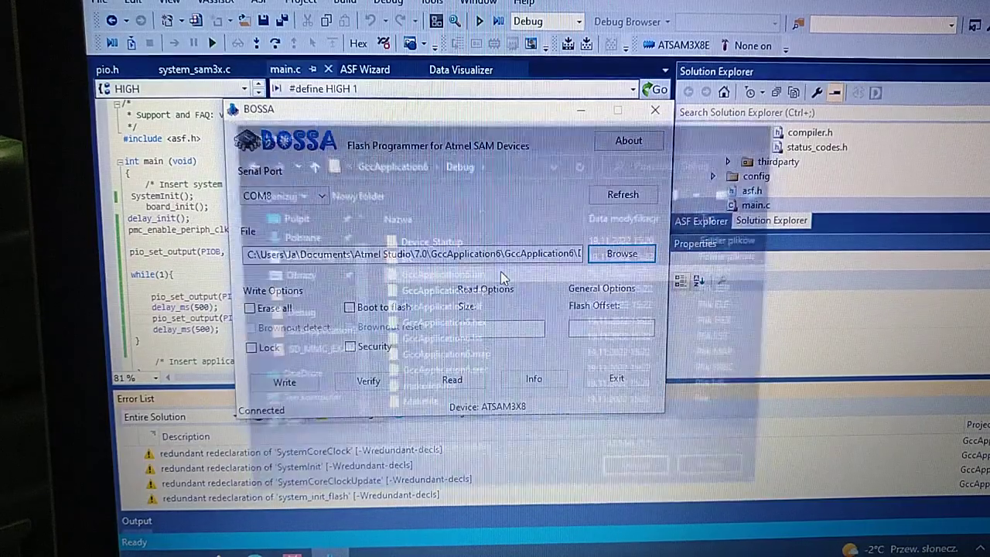
{"action": "left_click", "coordinate": [250, 307]}
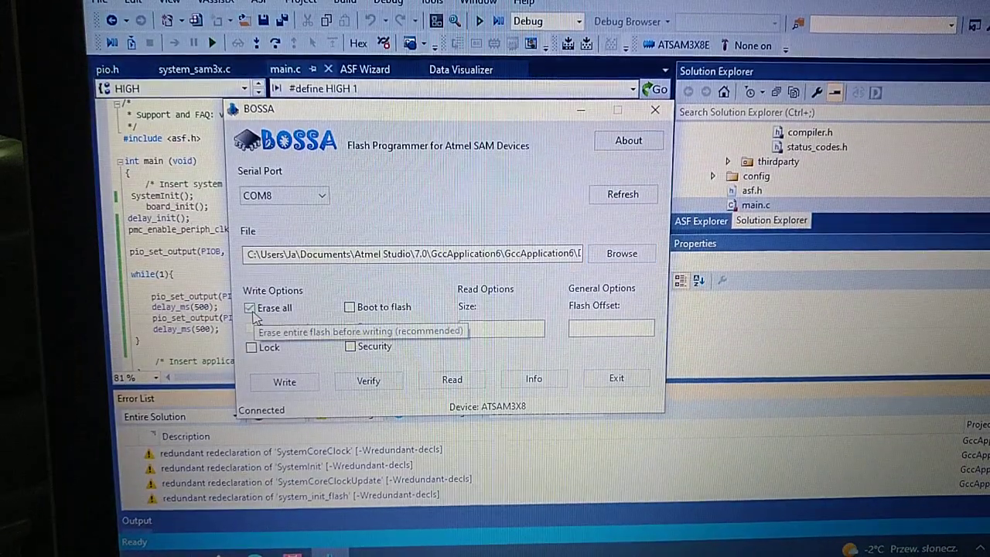
Enable Boot to flash, write the firmware, and acknowledge the successful write message
{"action": "left_click", "coordinate": [350, 306]}
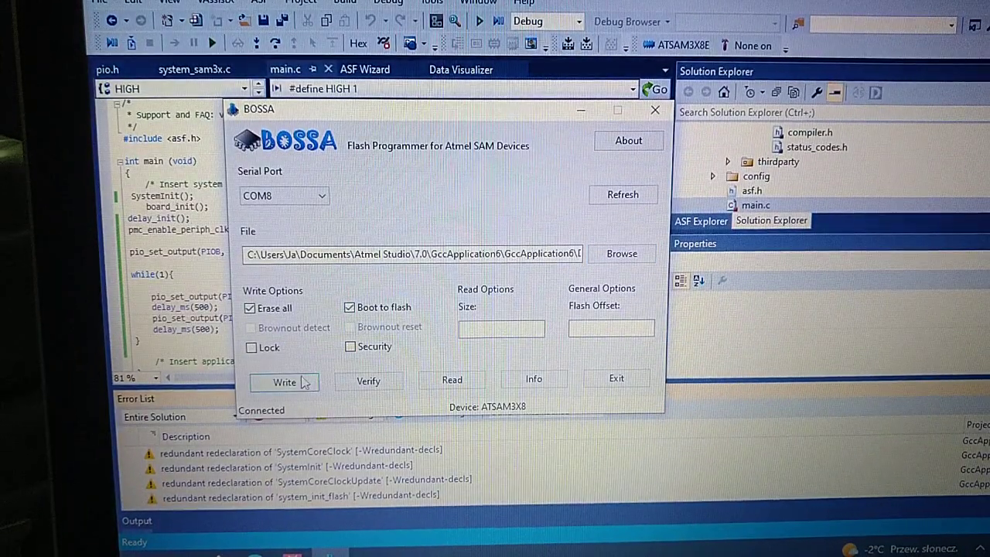
{"action": "left_click", "coordinate": [284, 381]}
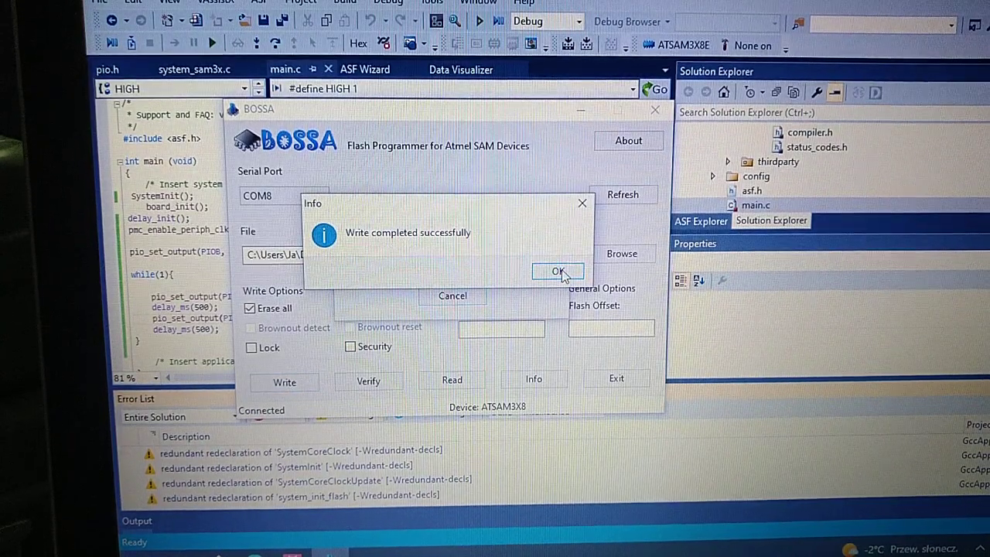
{"action": "left_click", "coordinate": [557, 273]}
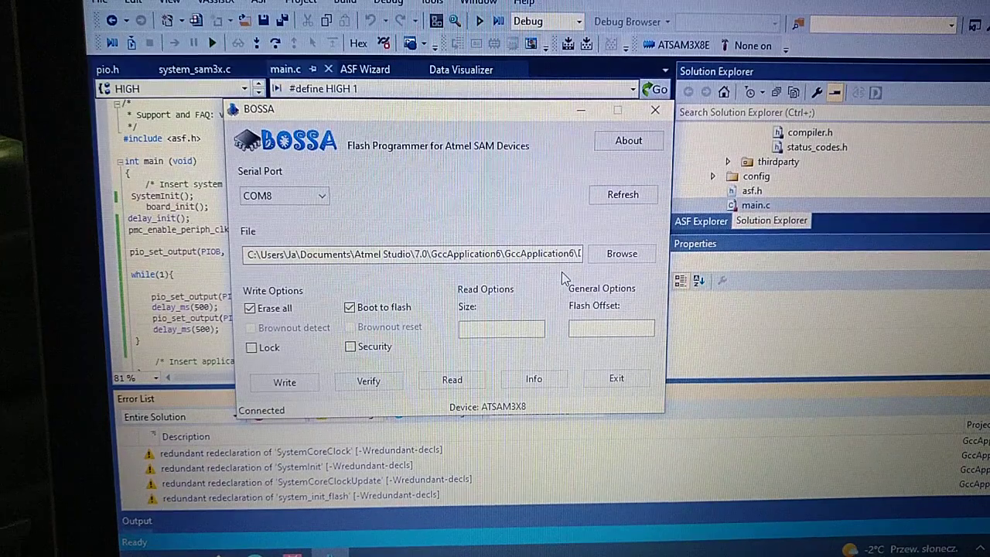